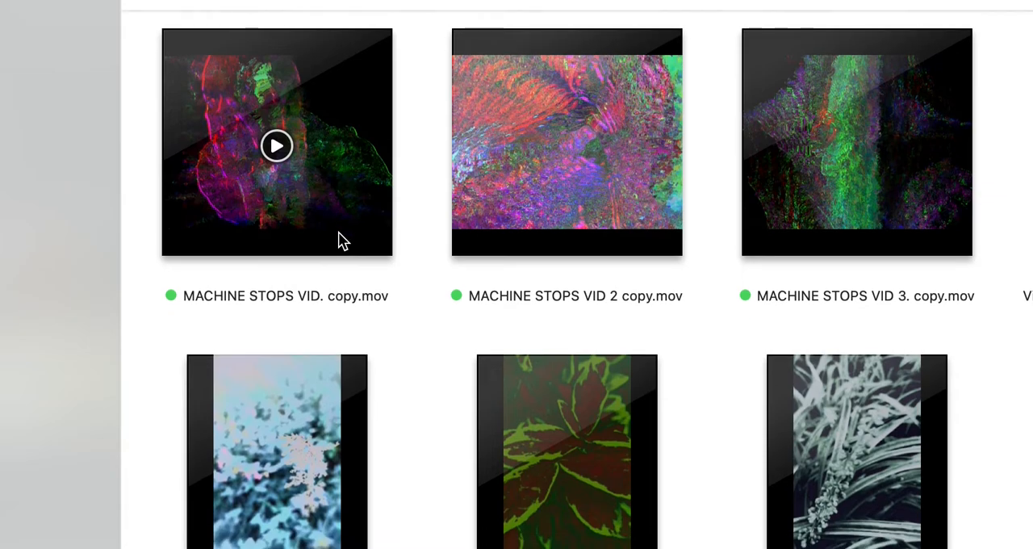
# Step: Browse the Finder video folder thumbnails and switch back to the iMovie window
pyautogui.scroll(-3)
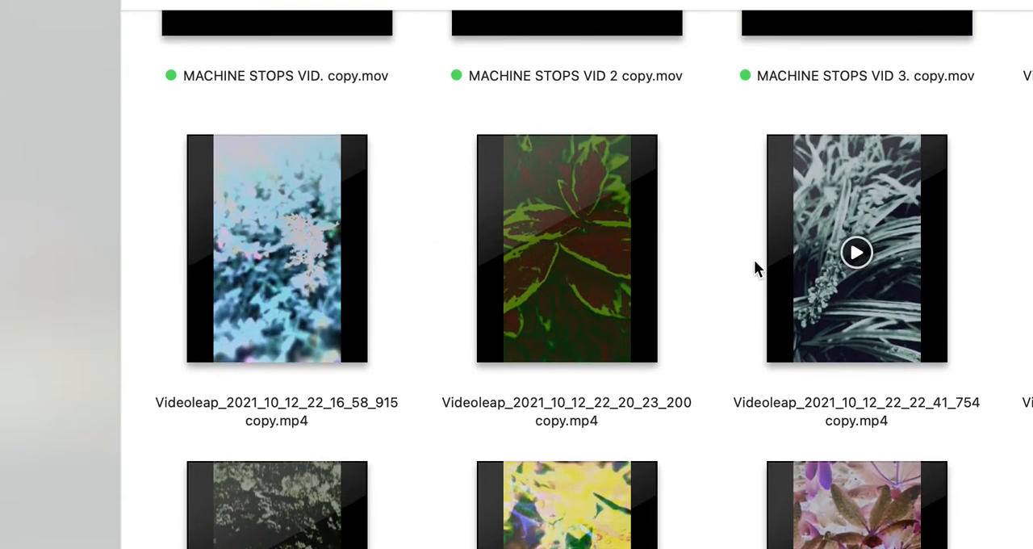
pyautogui.moveTo(856, 321)
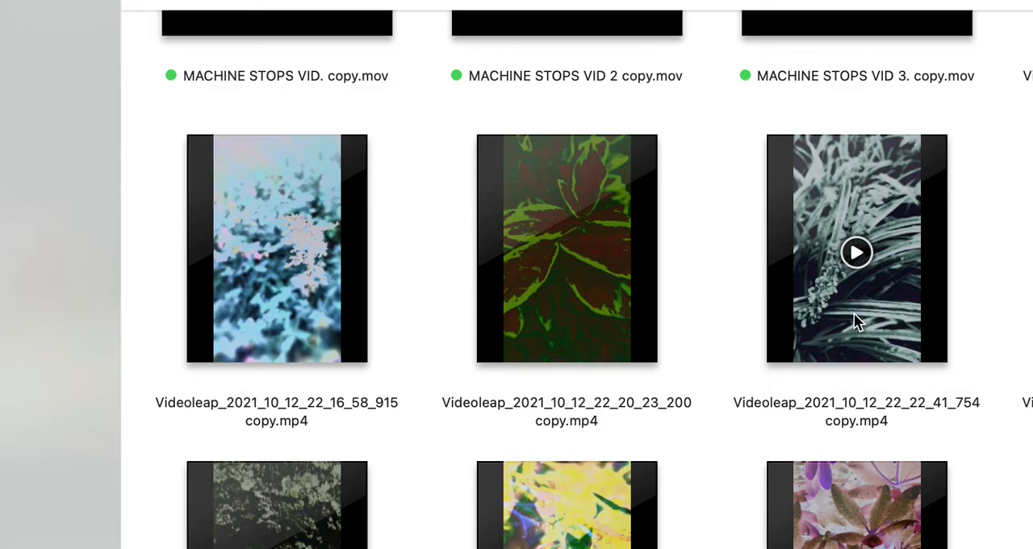
pyautogui.scroll(-3)
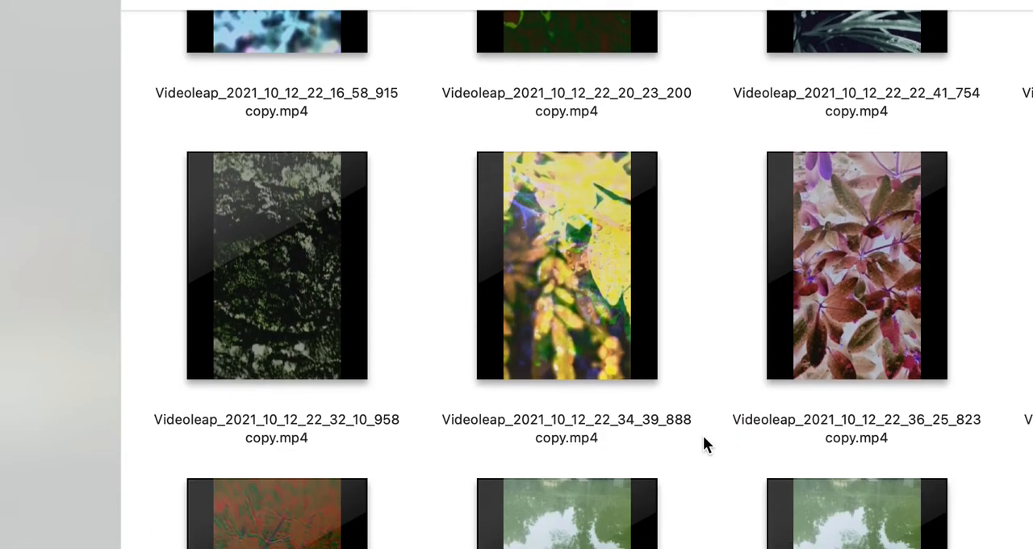
pyautogui.scroll(-3)
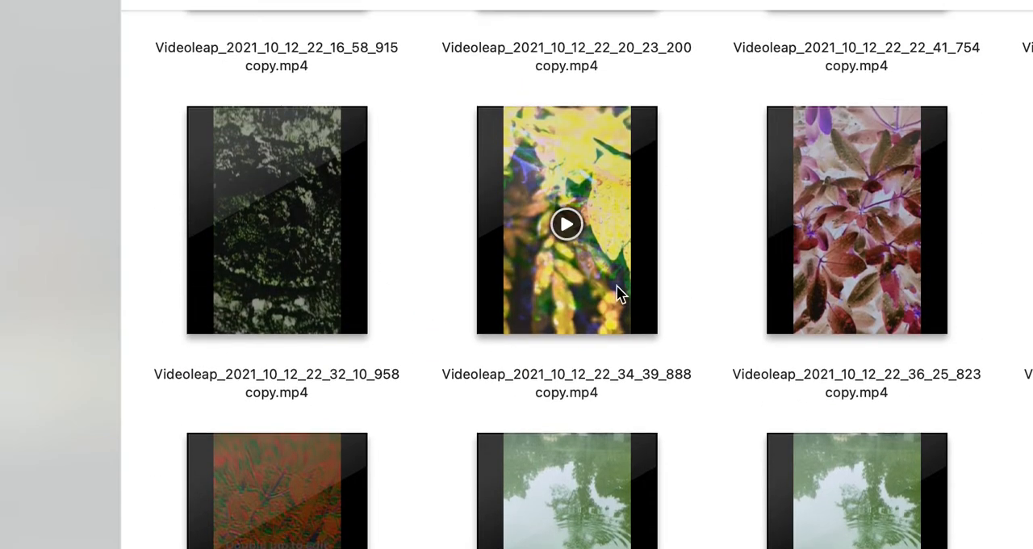
pyautogui.click(567, 222)
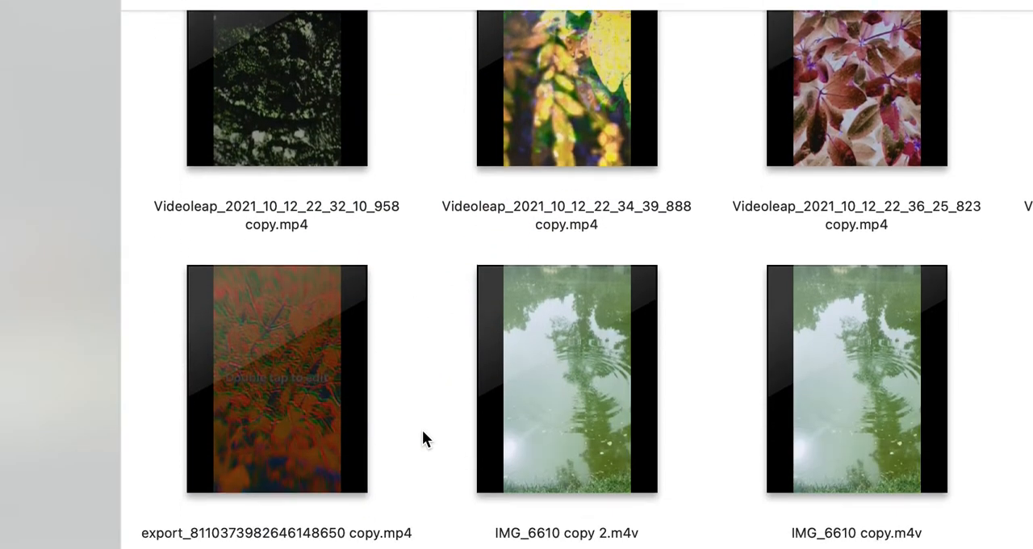
pyautogui.click(855, 81)
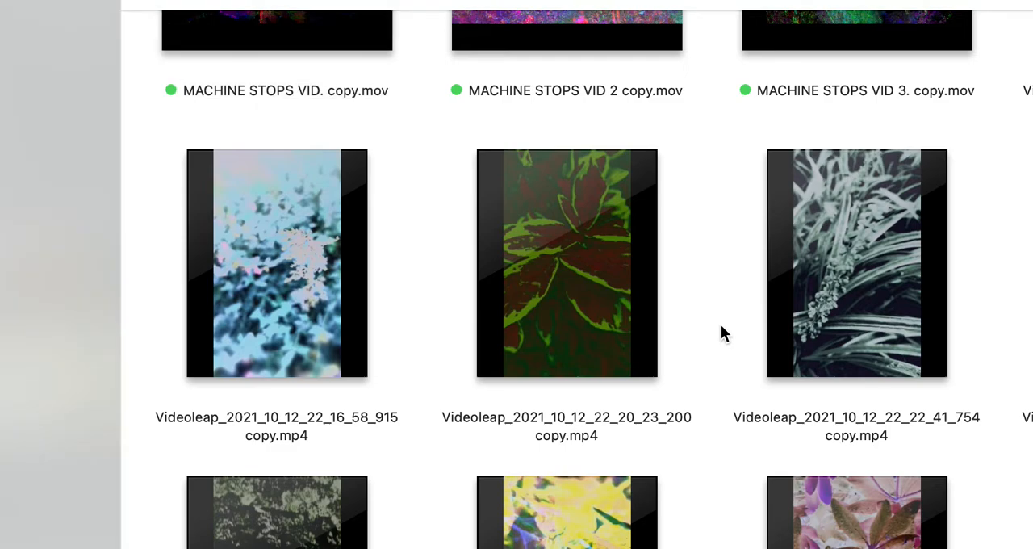
pyautogui.scroll(-3)
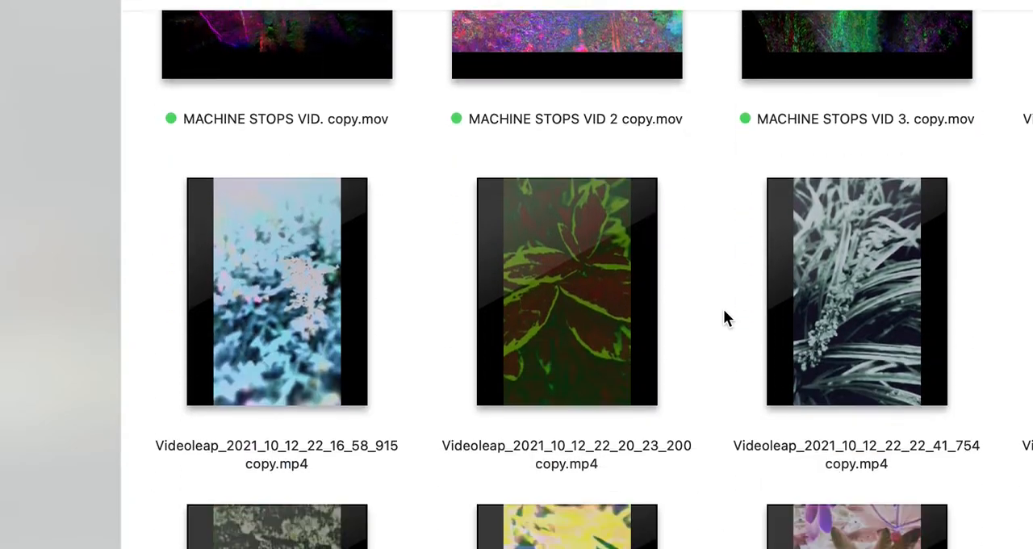
pyautogui.scroll(-3)
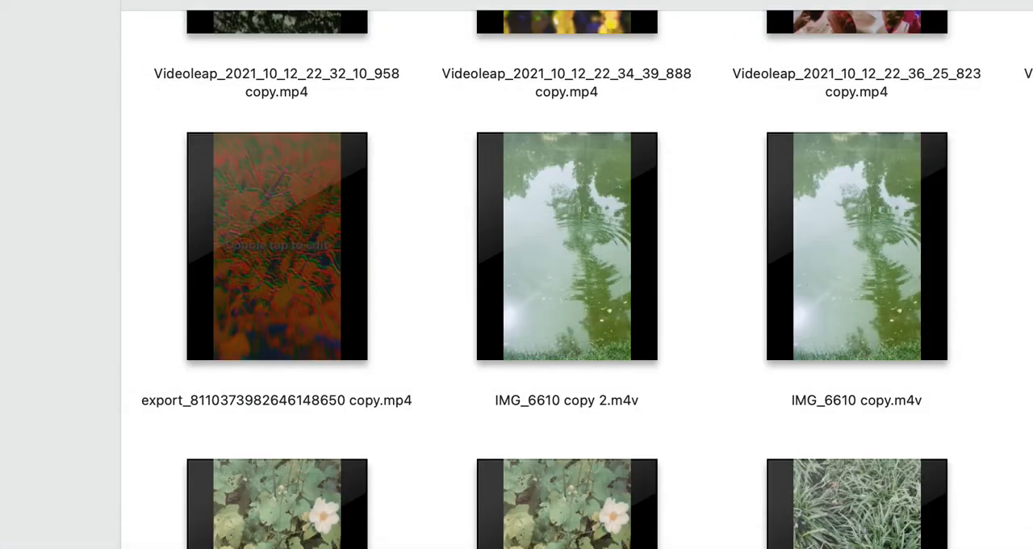
pyautogui.moveTo(720, 468)
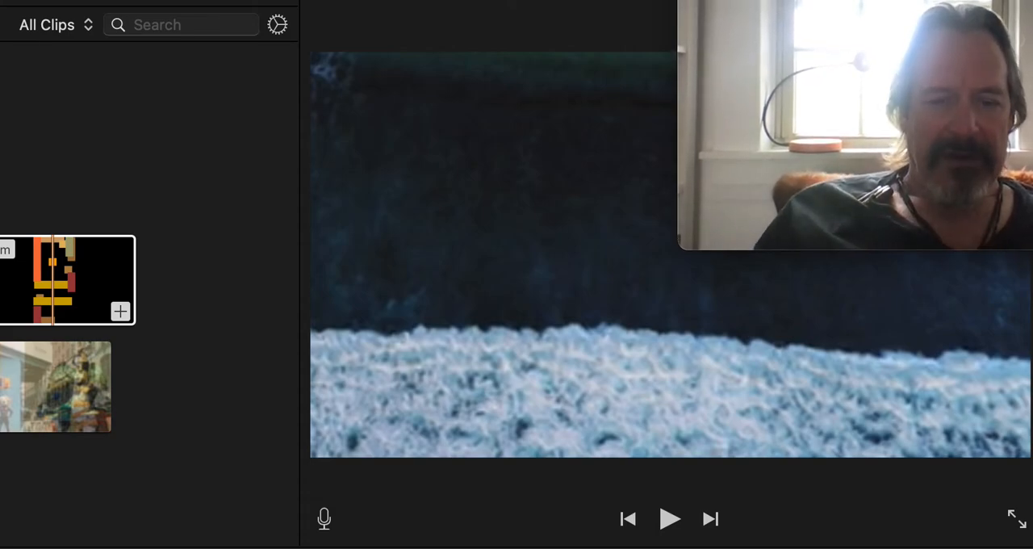
pyautogui.click(668, 520)
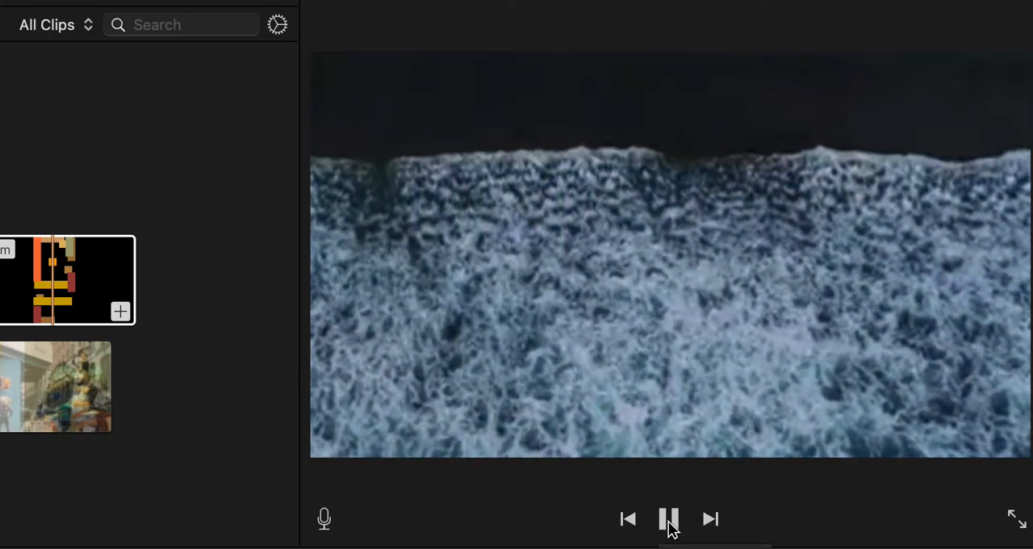
pyautogui.click(668, 520)
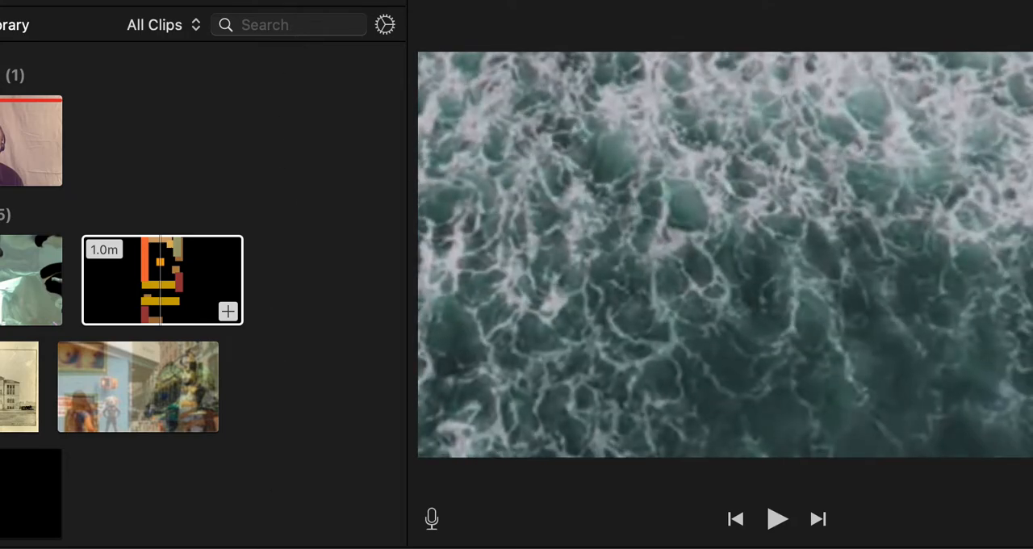
pyautogui.click(161, 281)
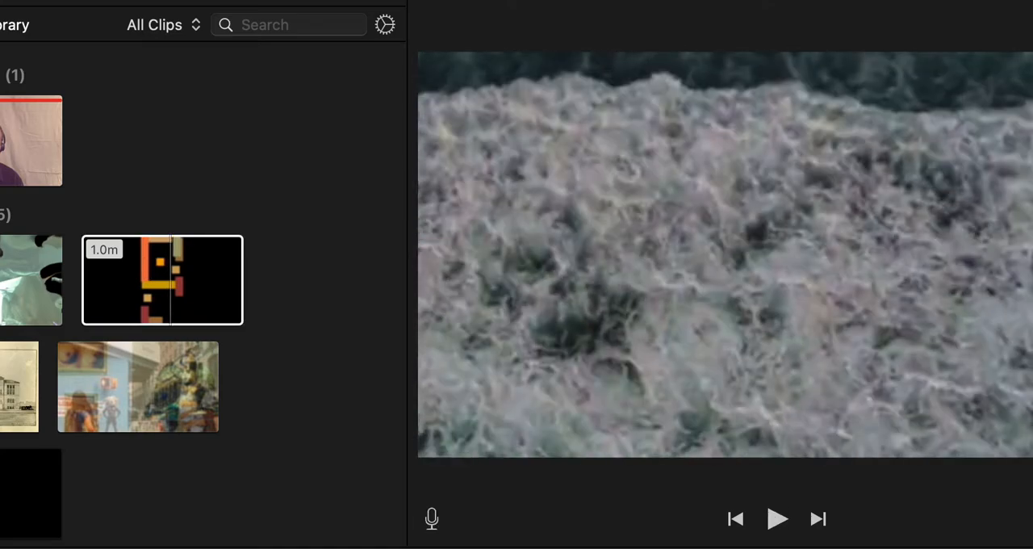
pyautogui.click(778, 520)
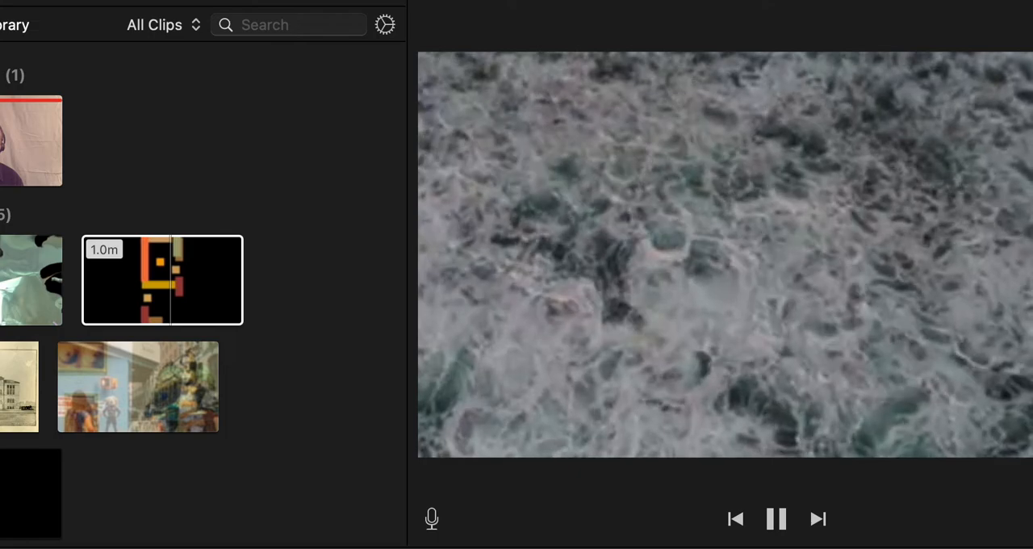
pyautogui.click(778, 519)
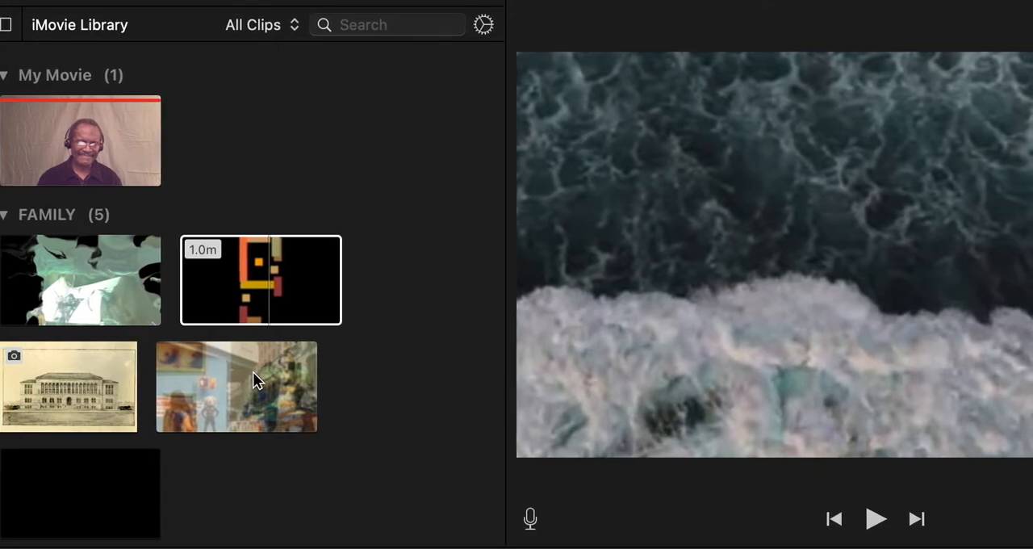
pyautogui.scroll(-3)
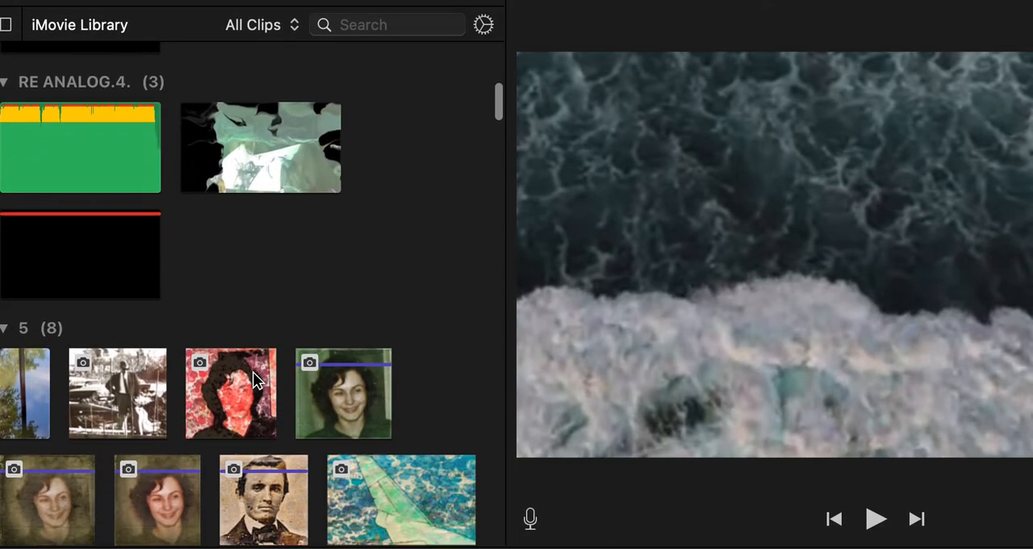
pyautogui.scroll(-3)
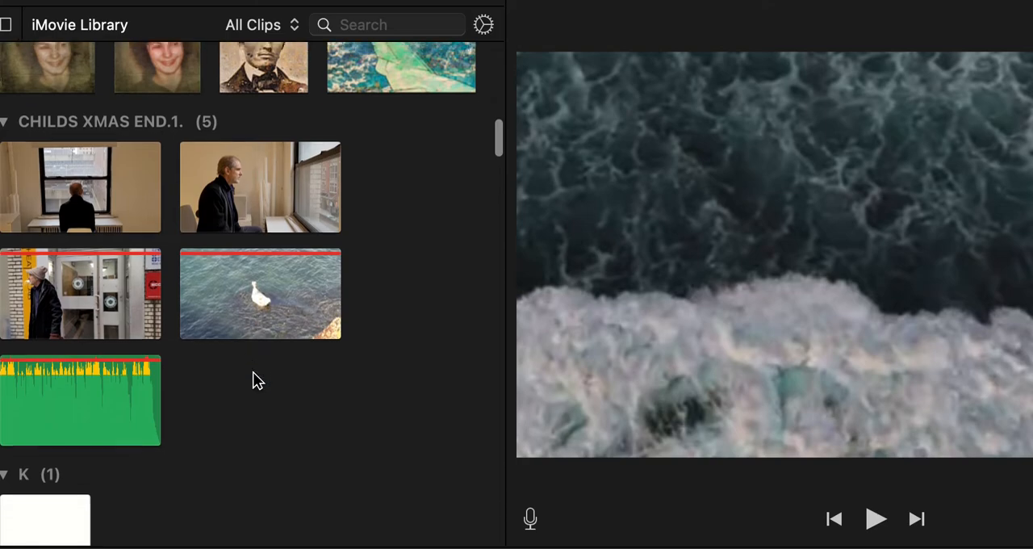
pyautogui.scroll(-3)
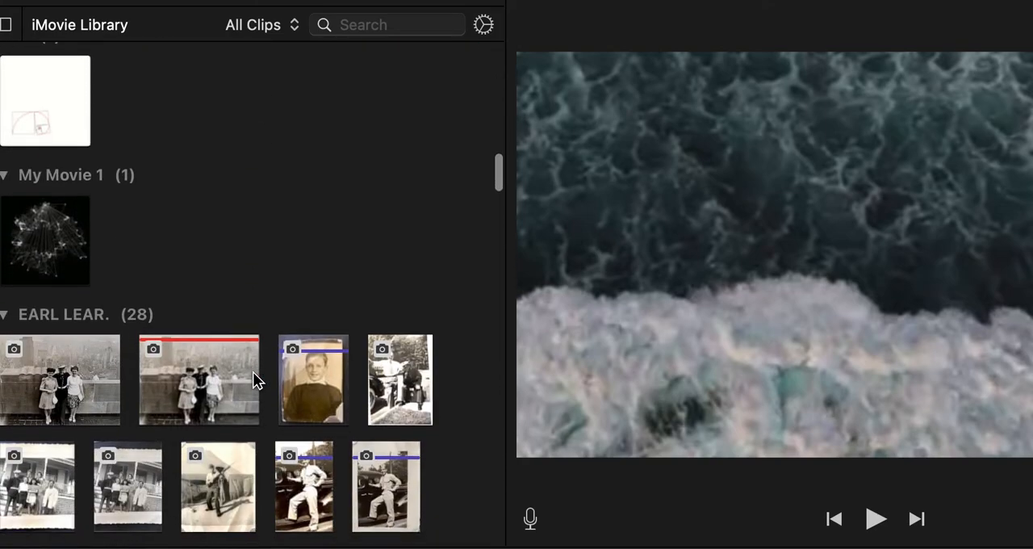
pyautogui.scroll(-3)
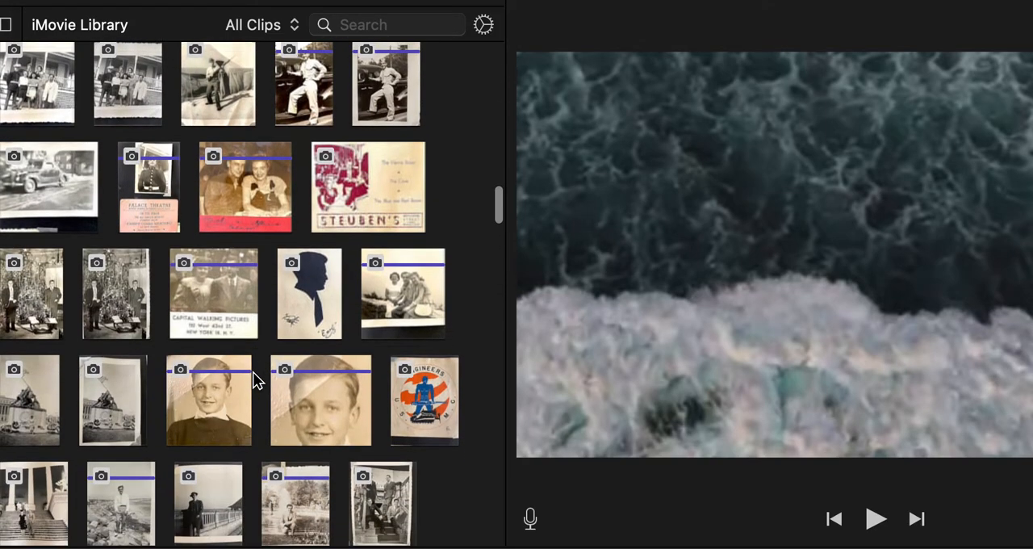
pyautogui.scroll(-3)
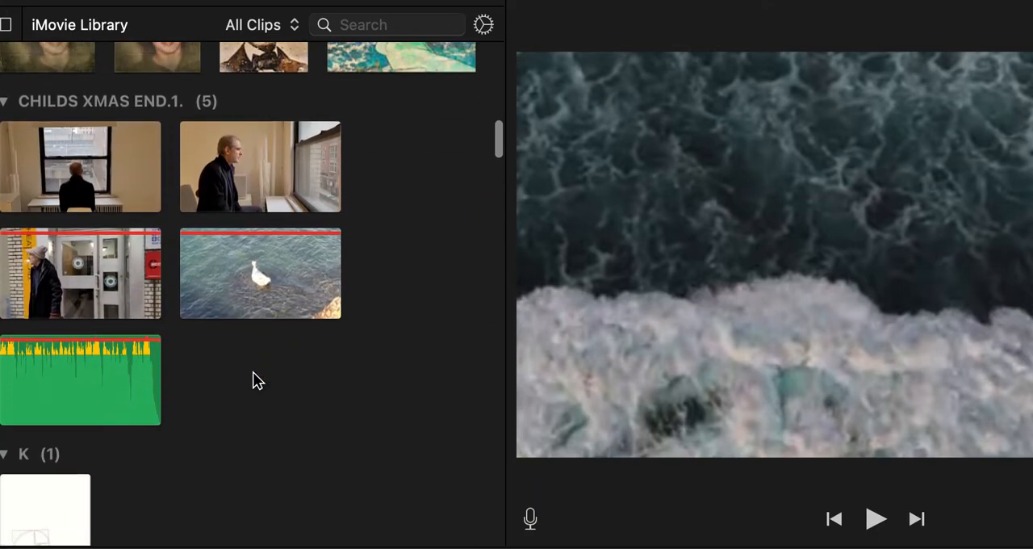
pyautogui.scroll(-3)
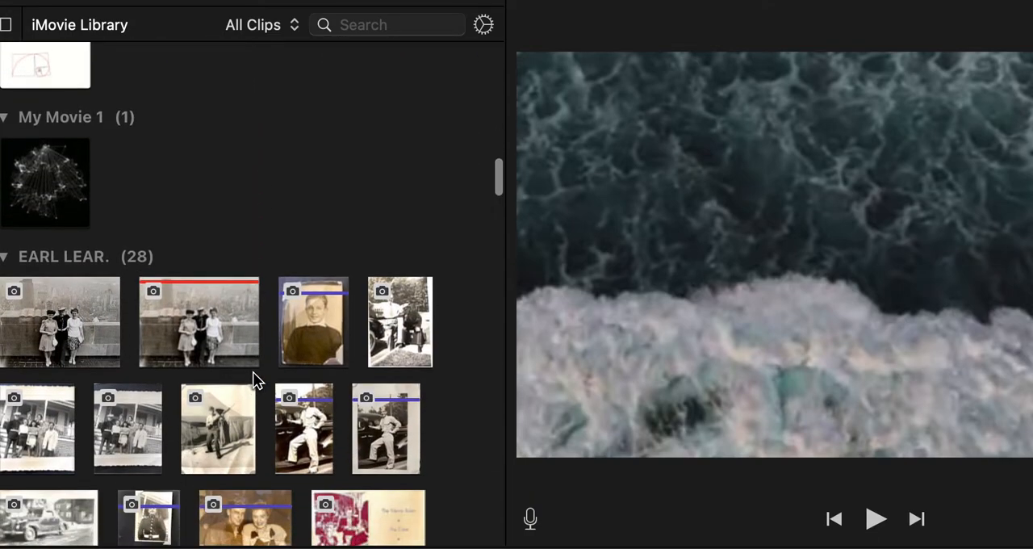
pyautogui.scroll(-3)
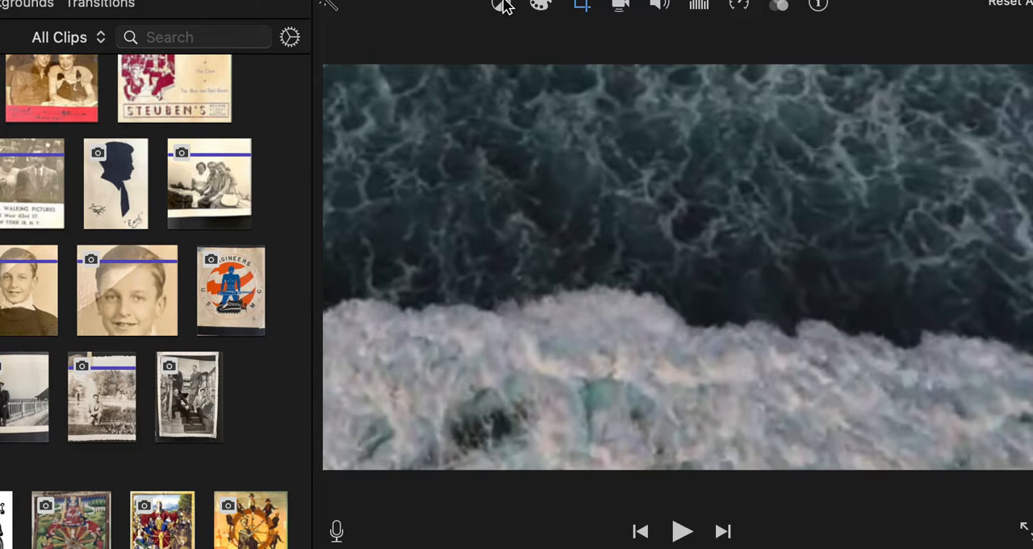
# Step: Apply Auto colour balance to the ocean wave clip
pyautogui.click(500, 6)
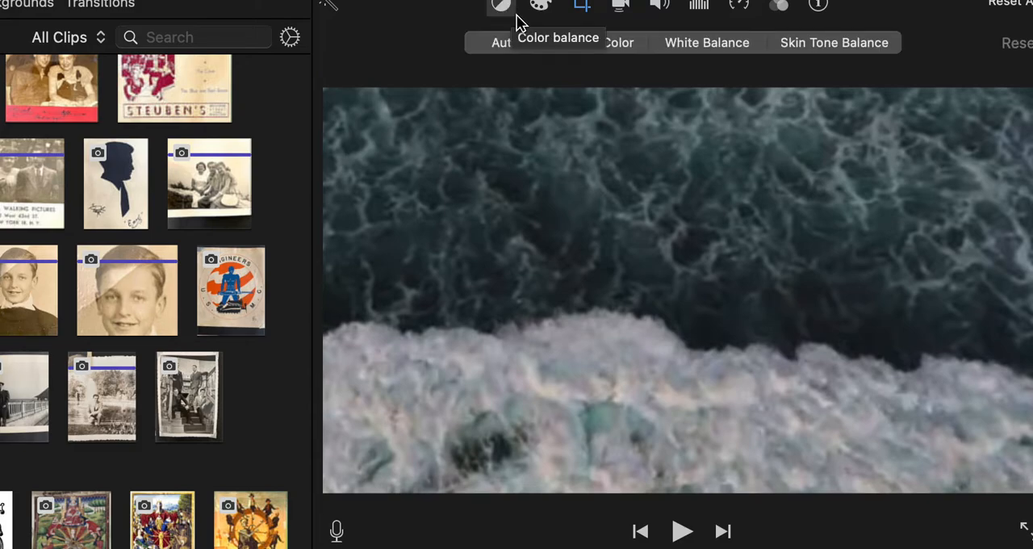
pyautogui.click(503, 42)
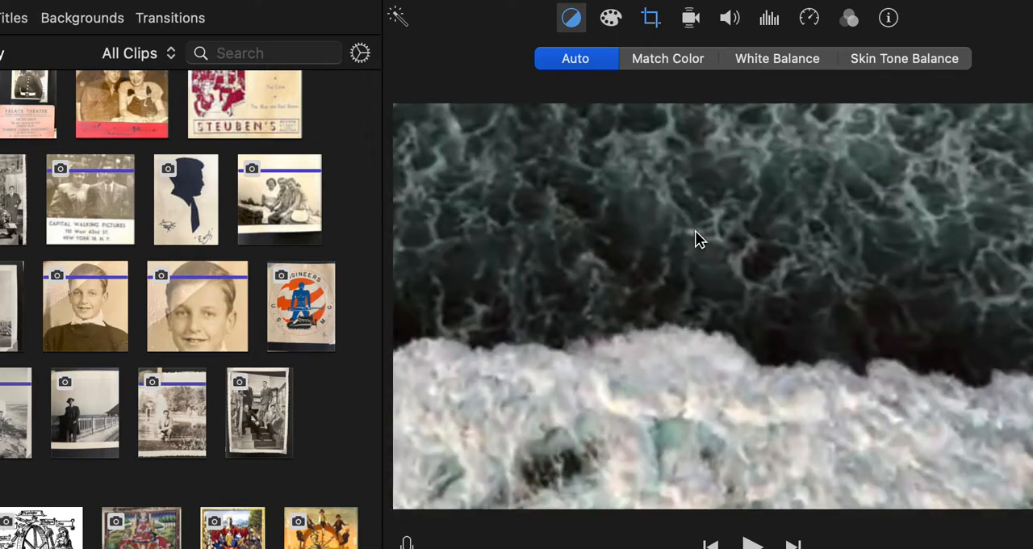
pyautogui.moveTo(520, 24)
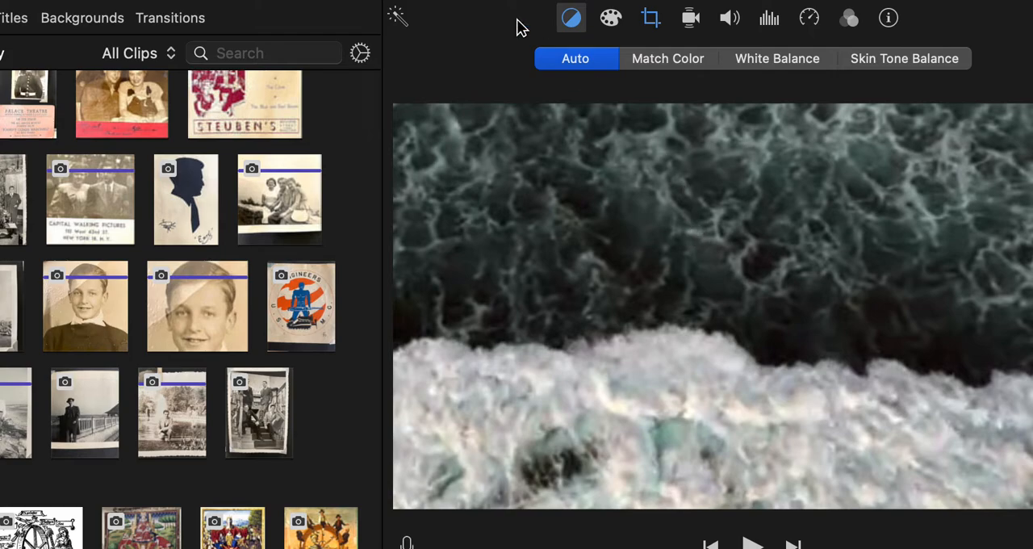
pyautogui.moveTo(158, 20)
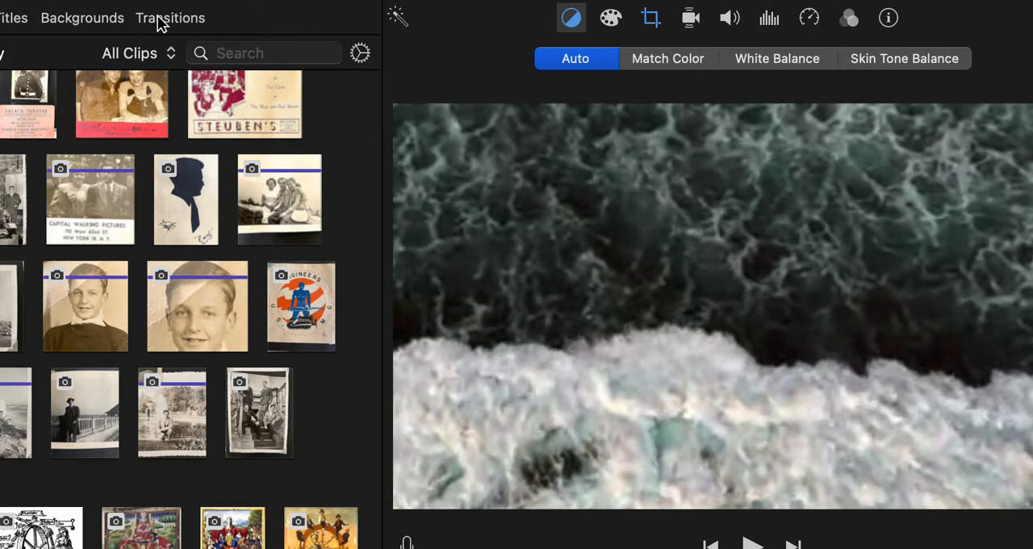
# Step: Look through Transitions, media, colour adjustments and Backgrounds, ending on the Transitions collection
pyautogui.click(169, 17)
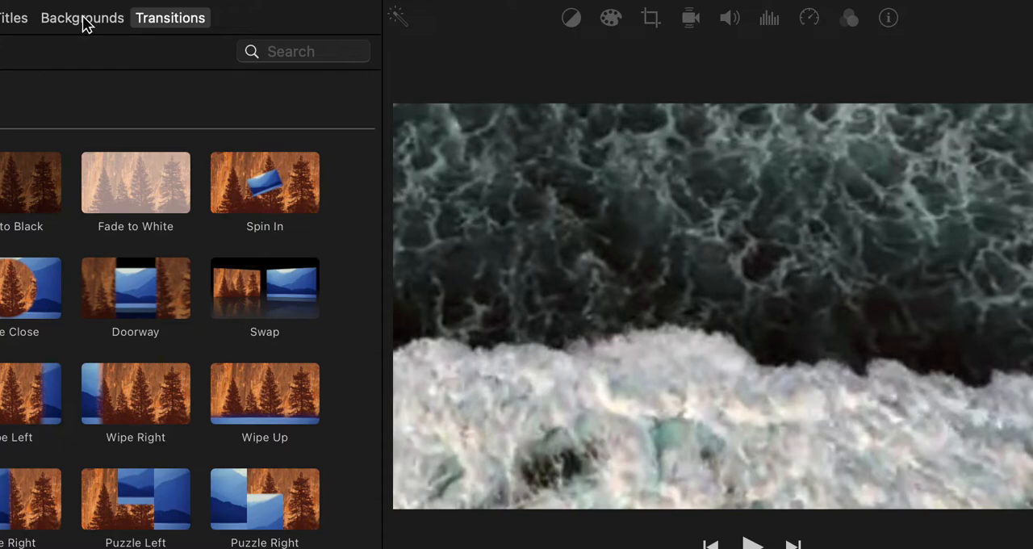
pyautogui.click(13, 18)
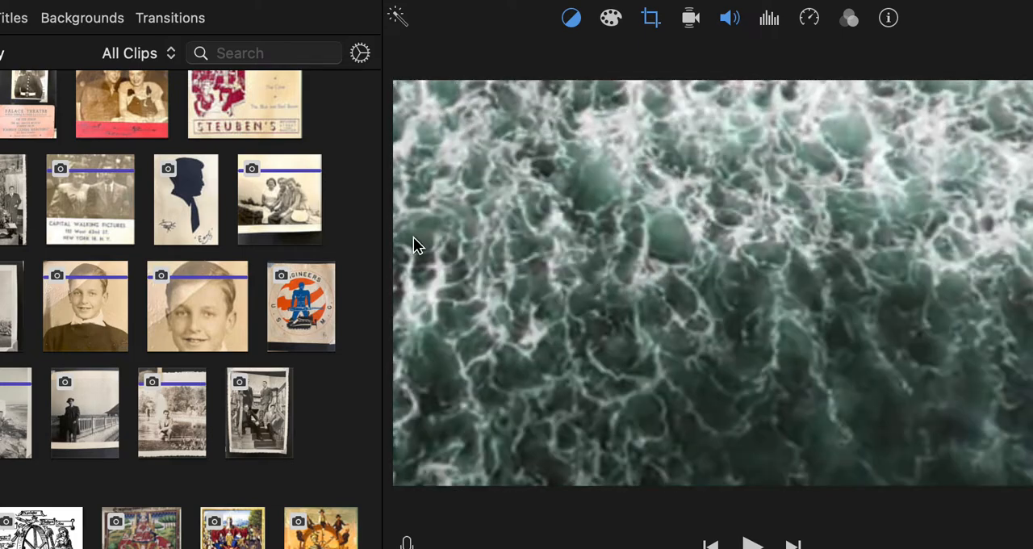
pyautogui.click(610, 18)
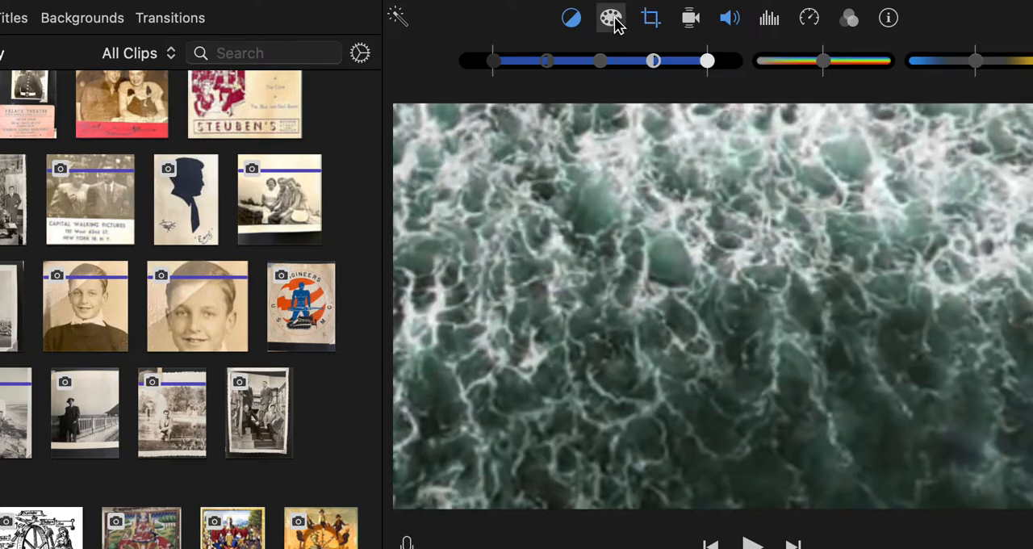
pyautogui.moveTo(665, 20)
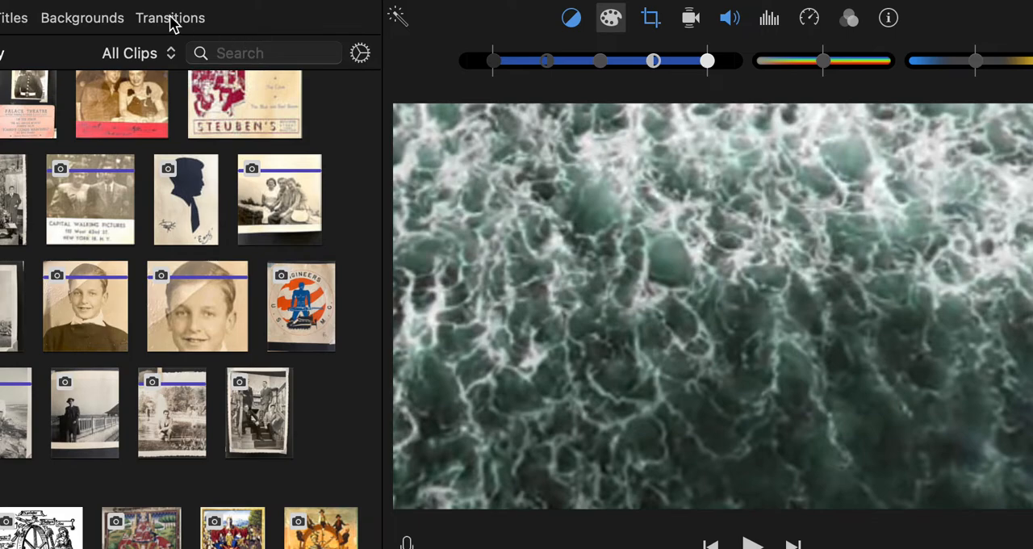
pyautogui.click(81, 16)
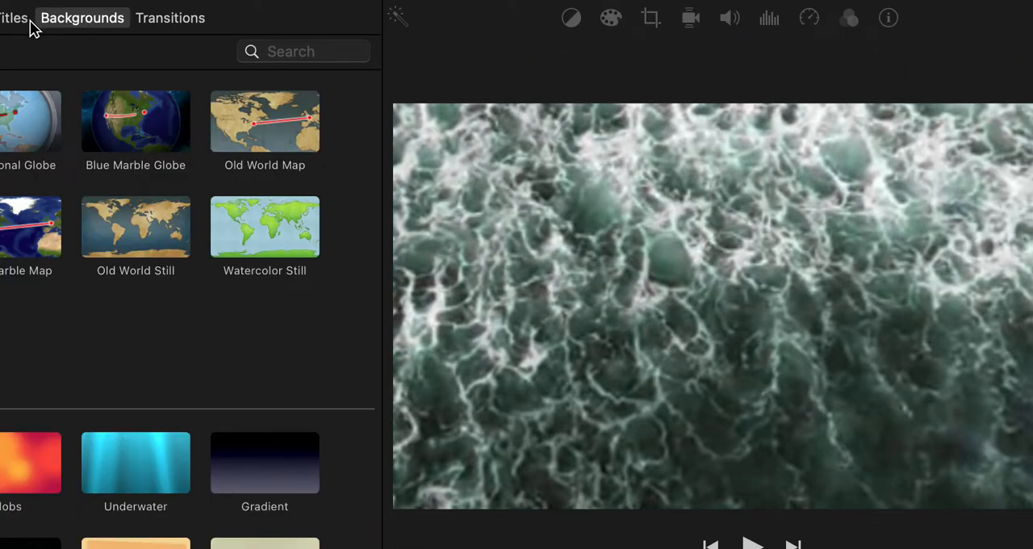
pyautogui.click(171, 18)
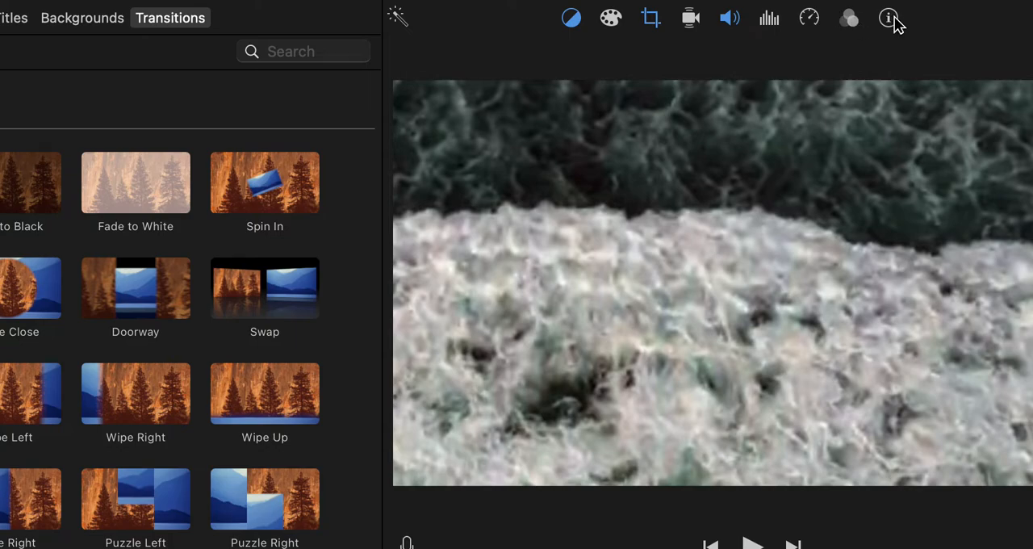
# Step: Show the clip filter and audio effect settings, browse the audio effects and cancel, leaving both None
pyautogui.click(849, 18)
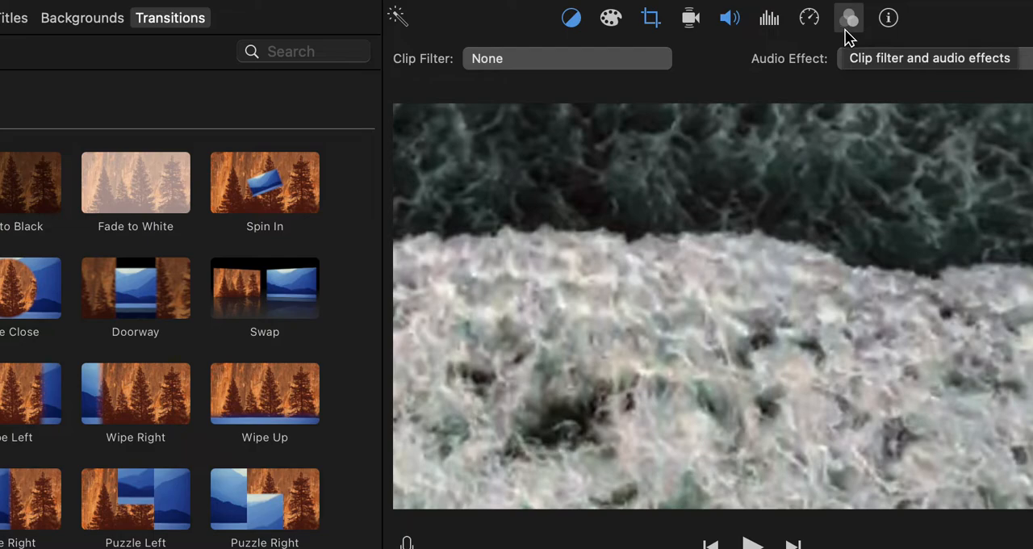
pyautogui.moveTo(849, 31)
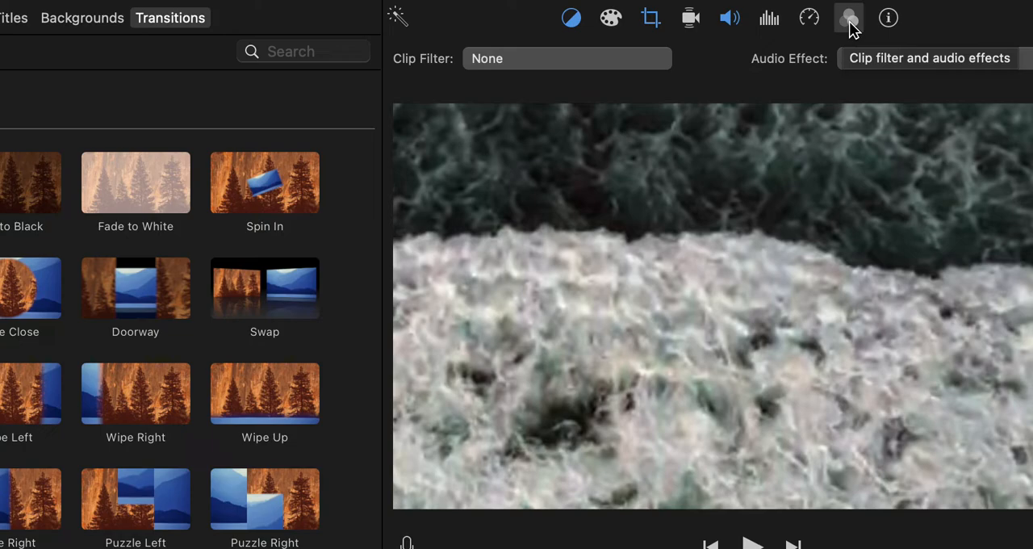
pyautogui.moveTo(870, 68)
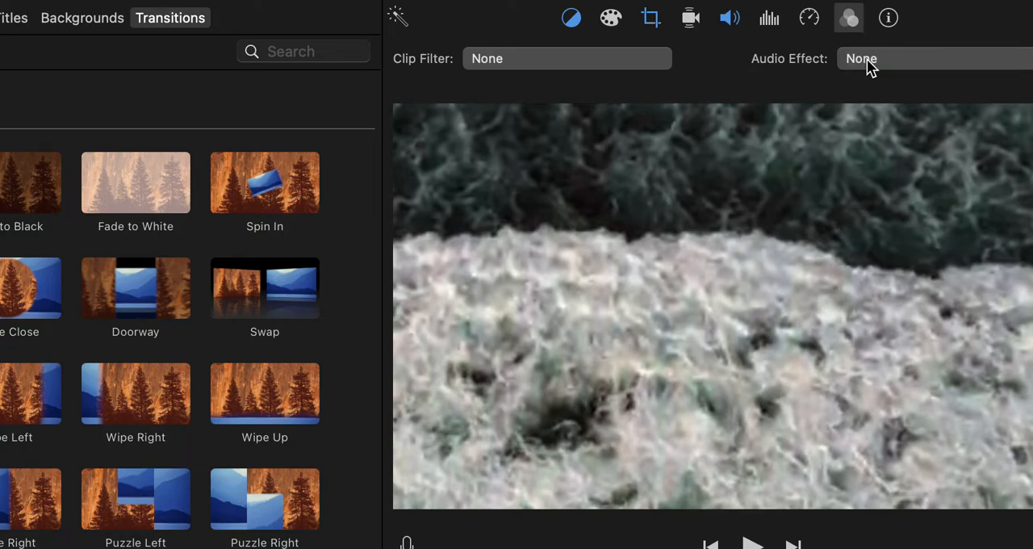
pyautogui.click(862, 58)
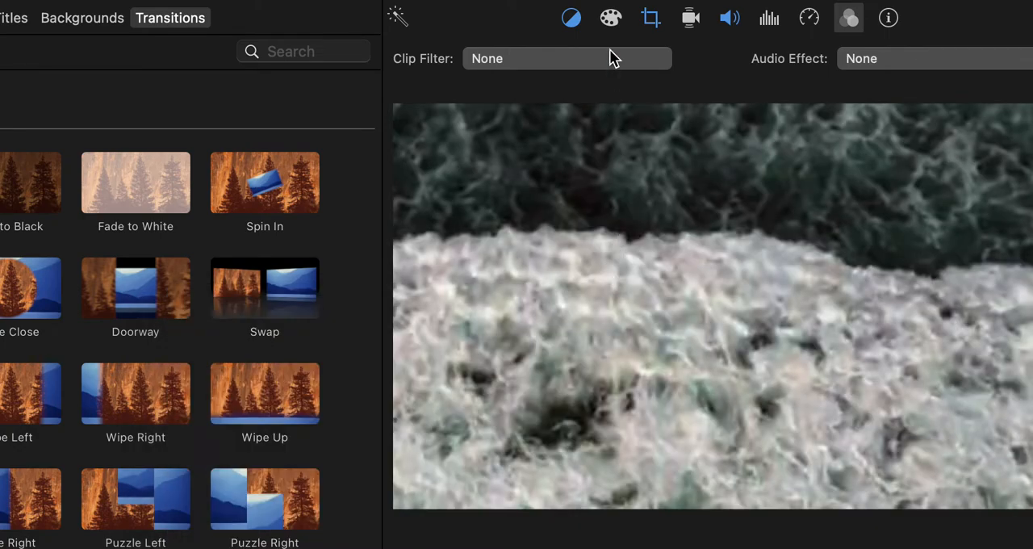
pyautogui.moveTo(759, 68)
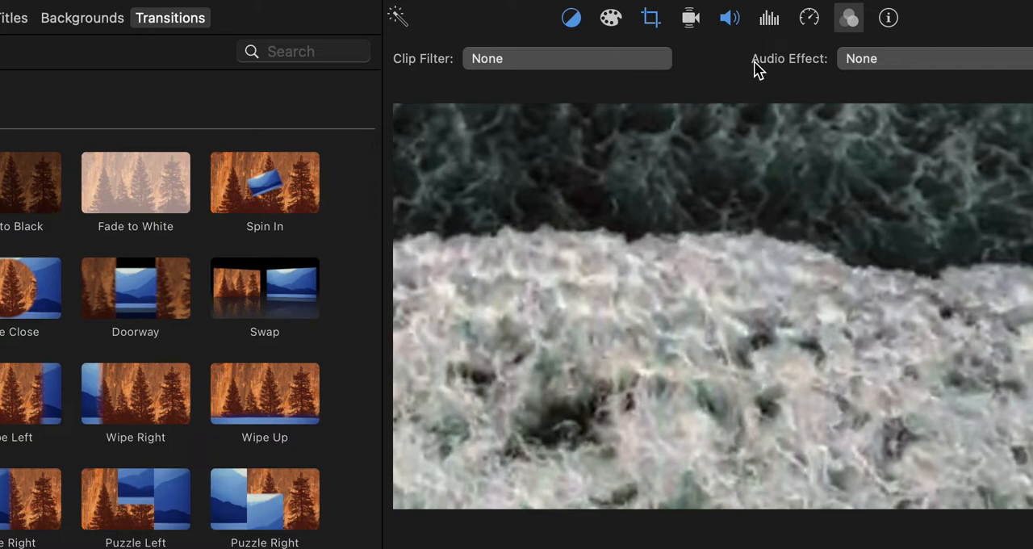
pyautogui.moveTo(891, 67)
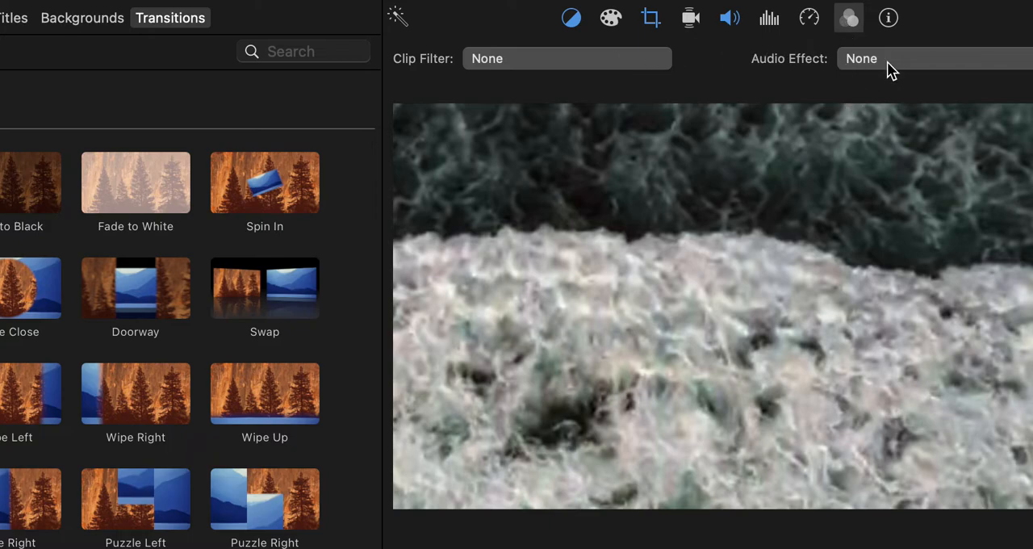
pyautogui.click(862, 58)
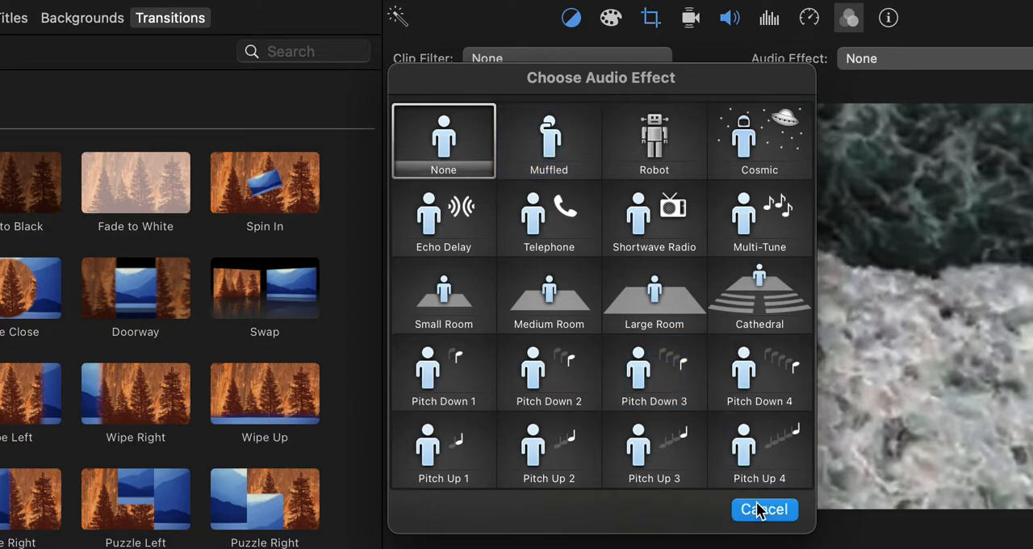
pyautogui.click(763, 510)
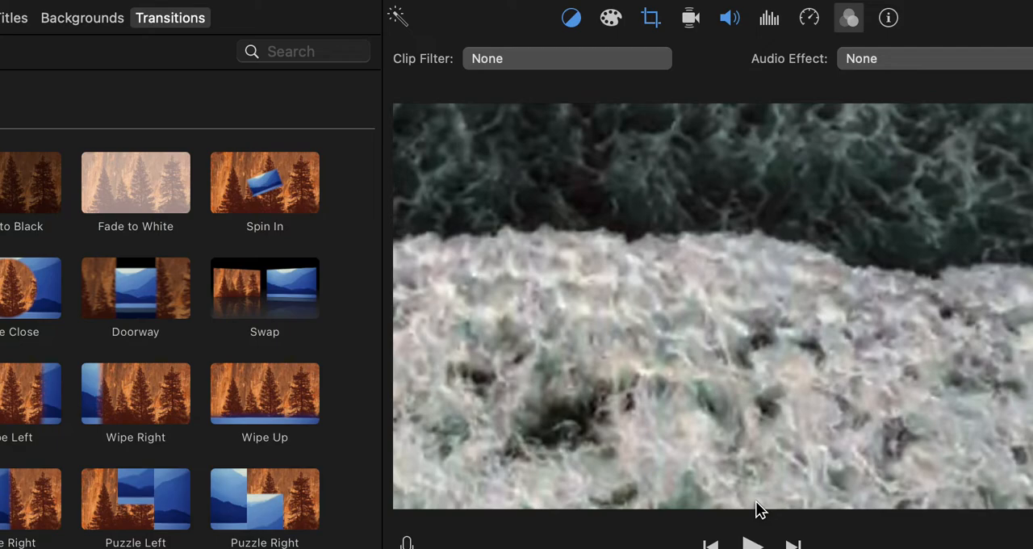
pyautogui.moveTo(663, 448)
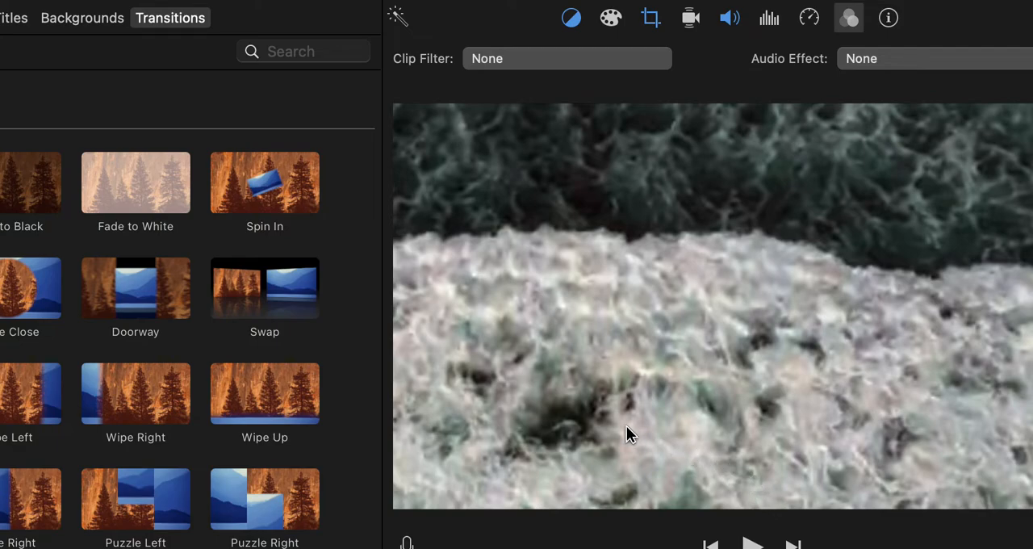
pyautogui.moveTo(525, 64)
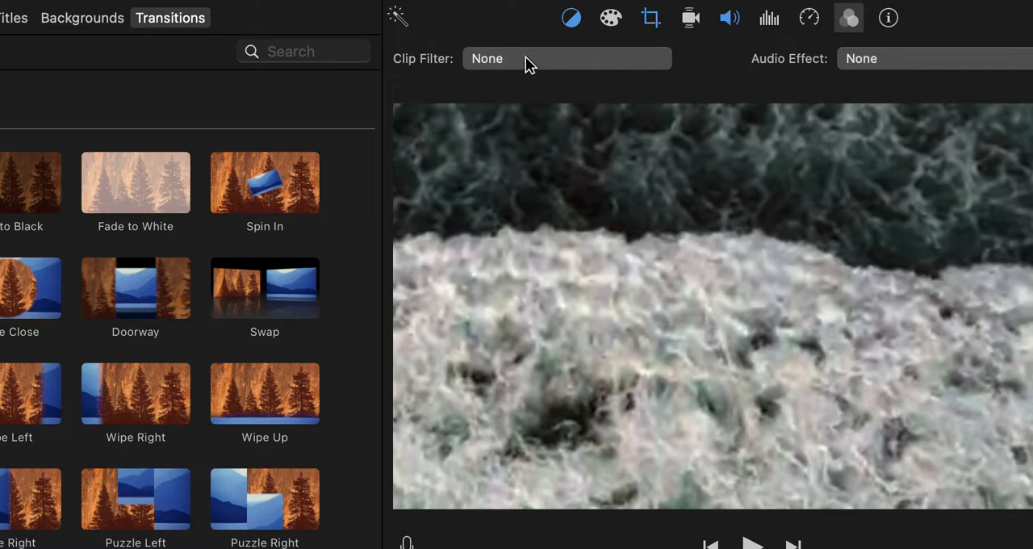
# Step: Try the Comic Cool clip filter on the wave clip, preview it, and return to the filter choices
pyautogui.click(565, 58)
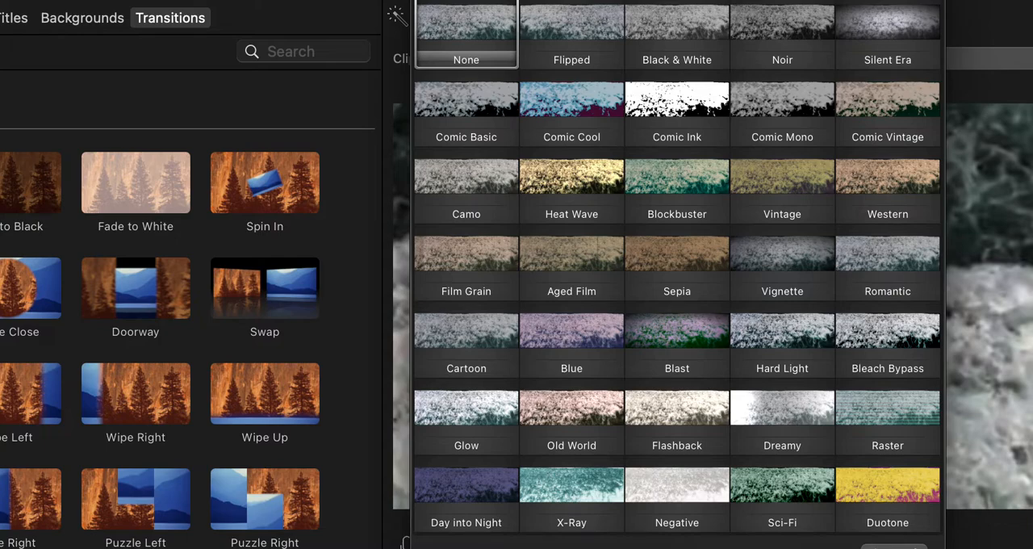
pyautogui.click(571, 113)
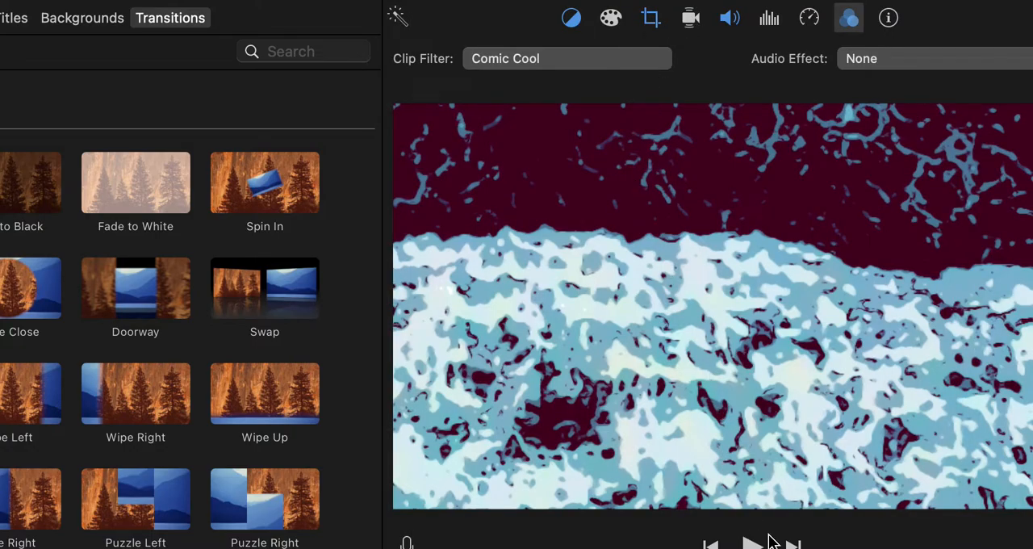
pyautogui.click(750, 543)
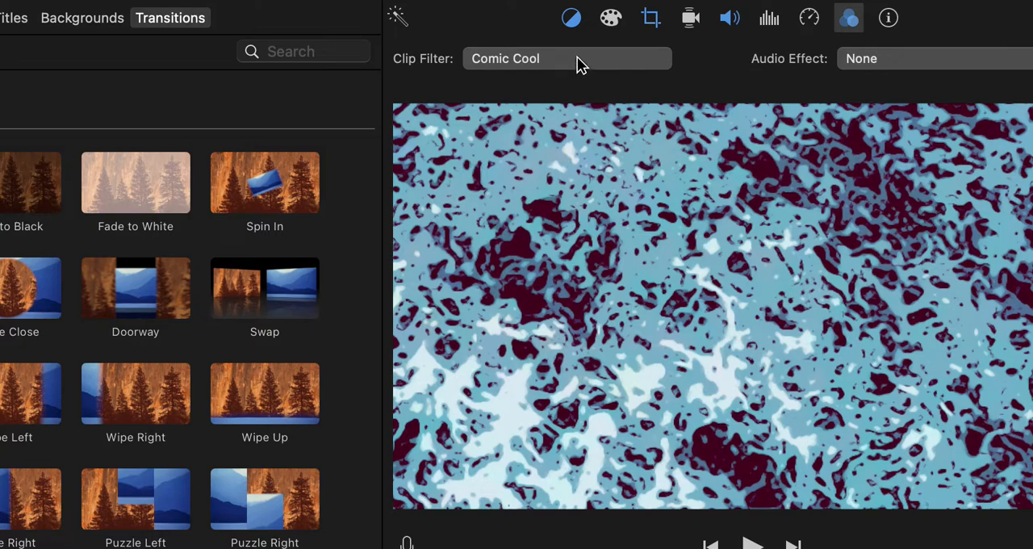
pyautogui.click(566, 58)
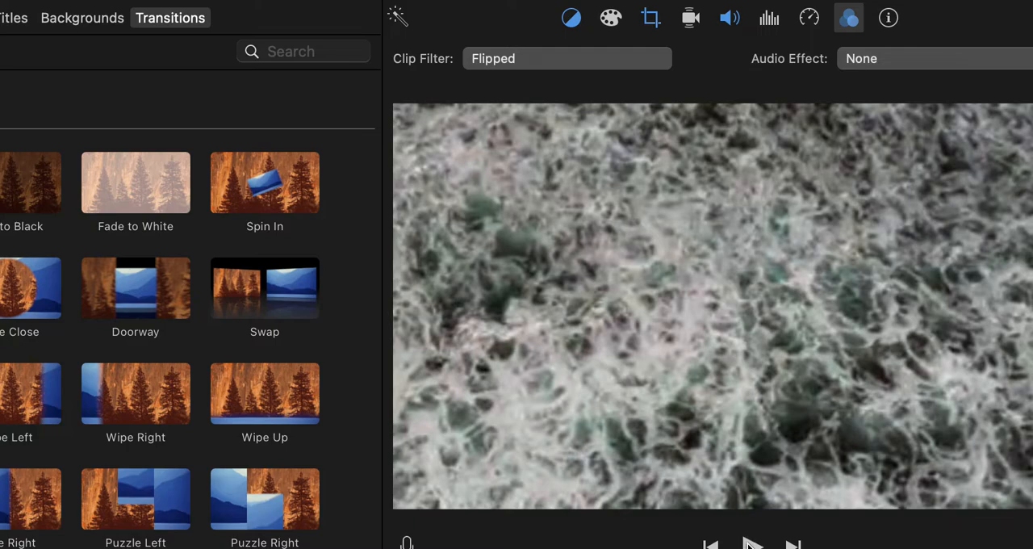
pyautogui.moveTo(687, 245)
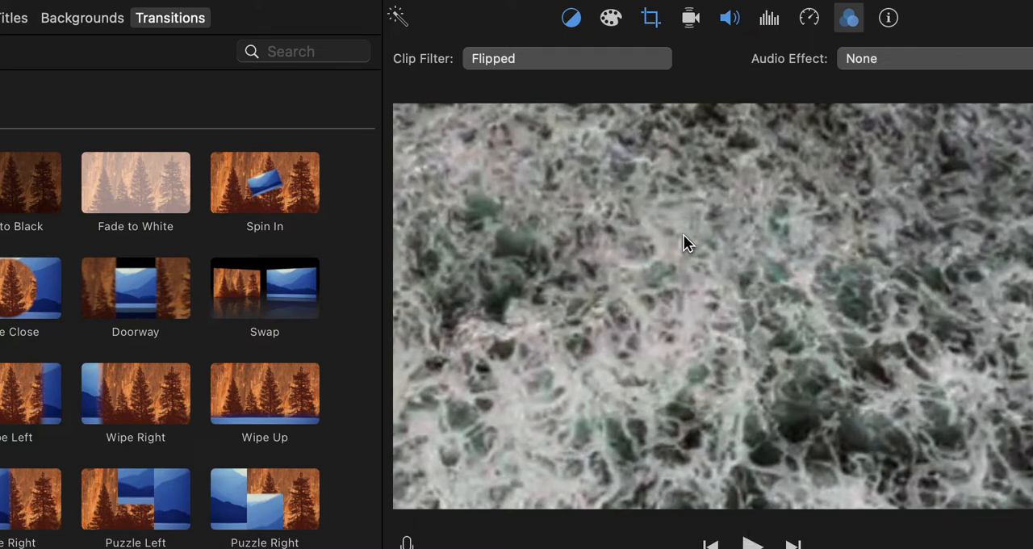
# Step: Set the wave clip's filter to Heat Wave and bring up the full clip filter browser
pyautogui.click(567, 59)
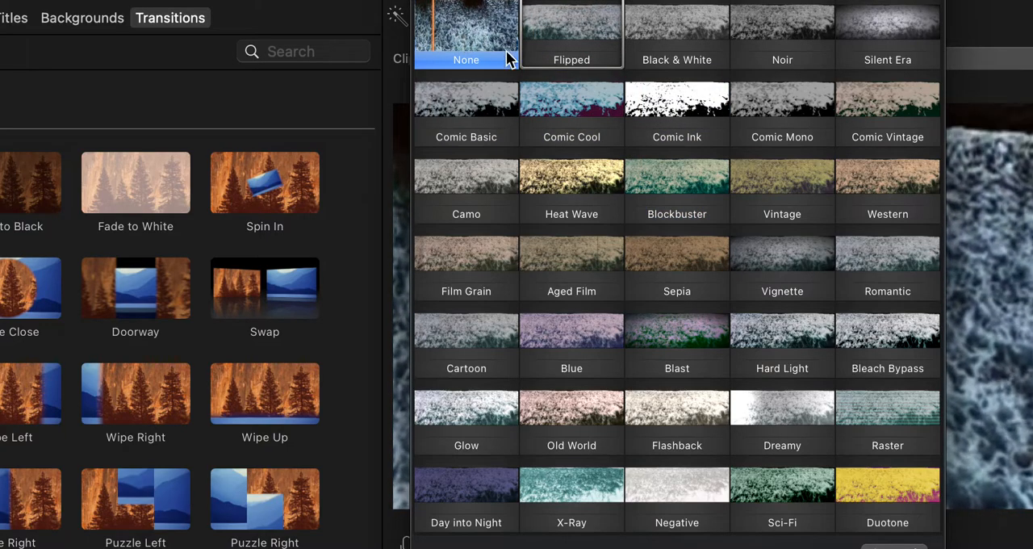
pyautogui.click(572, 185)
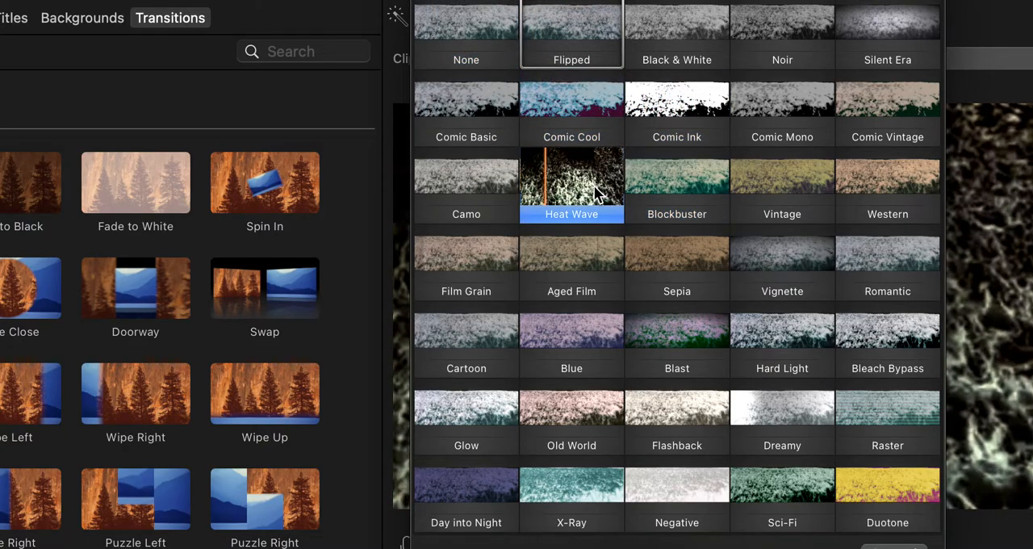
pyautogui.click(572, 184)
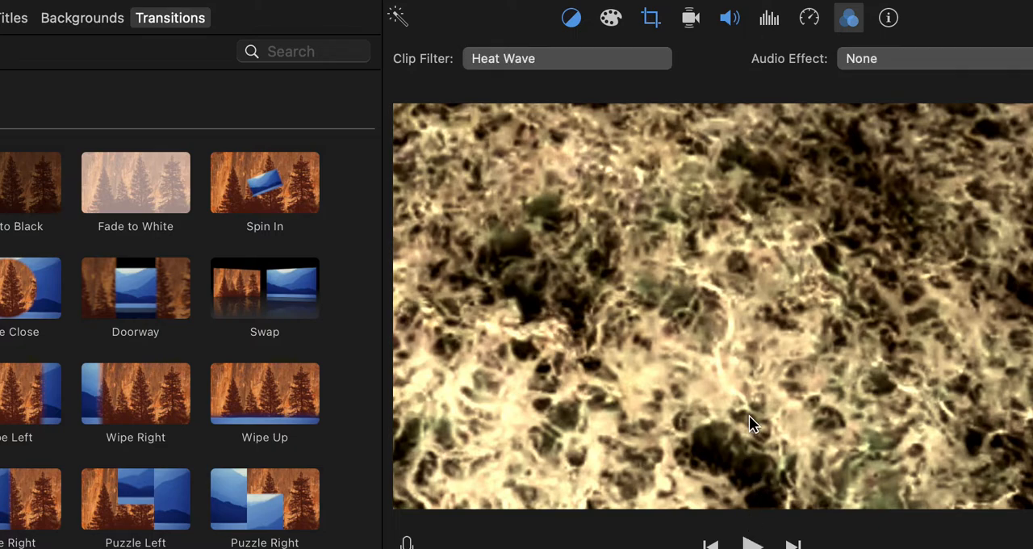
pyautogui.moveTo(712, 405)
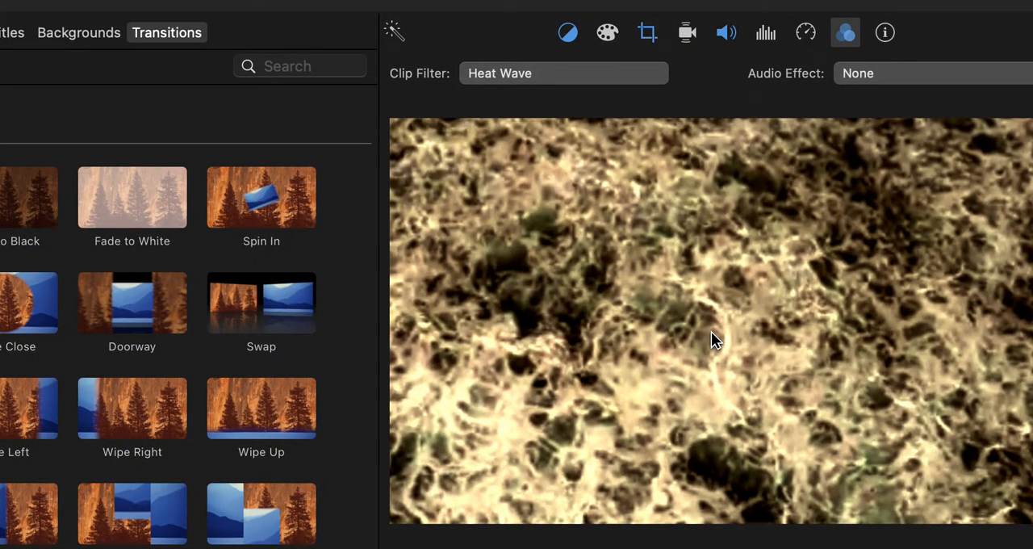
pyautogui.moveTo(730, 402)
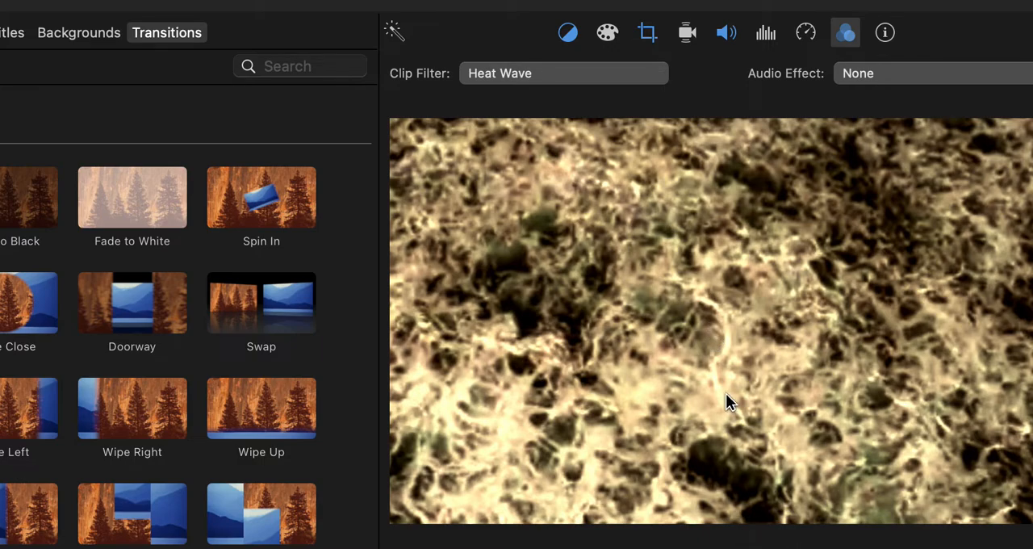
pyautogui.click(562, 73)
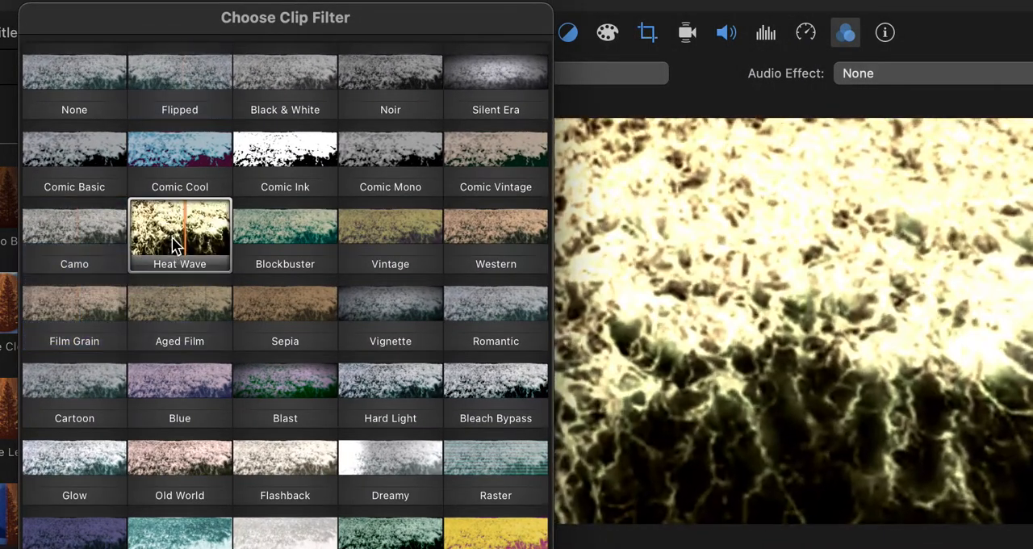
# Step: Preview the Blockbuster, Vintage and neighbouring filters on the wave clip
pyautogui.click(284, 234)
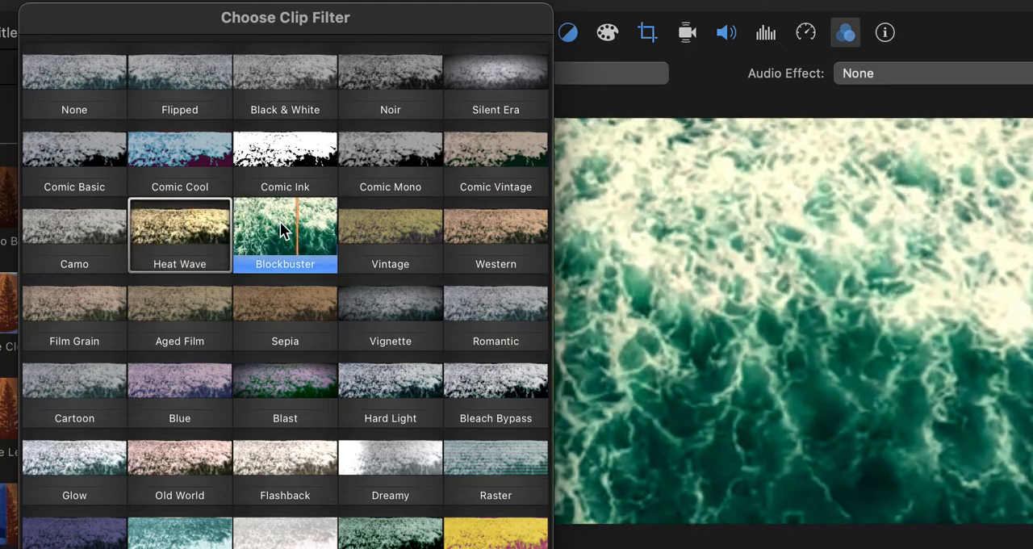
pyautogui.click(390, 234)
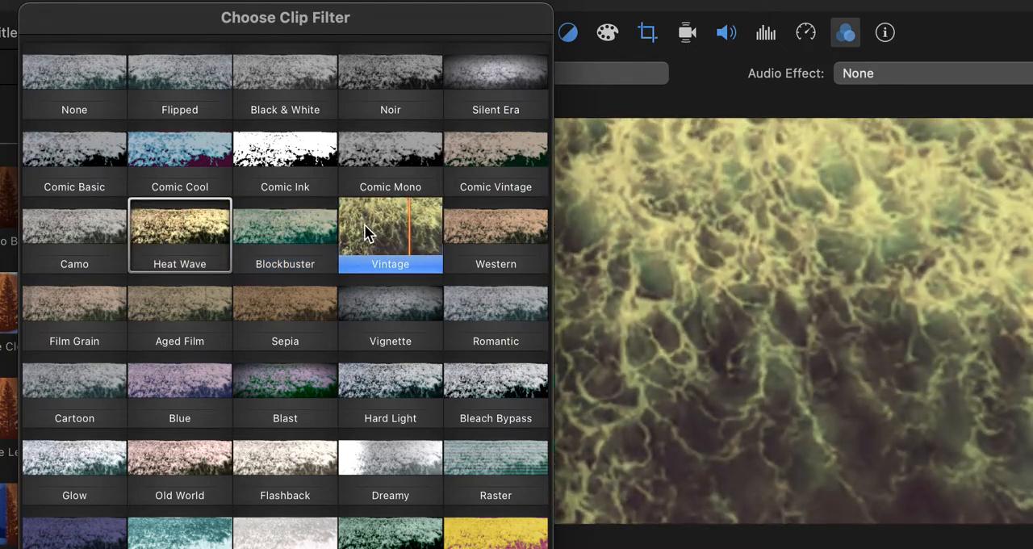
pyautogui.click(495, 234)
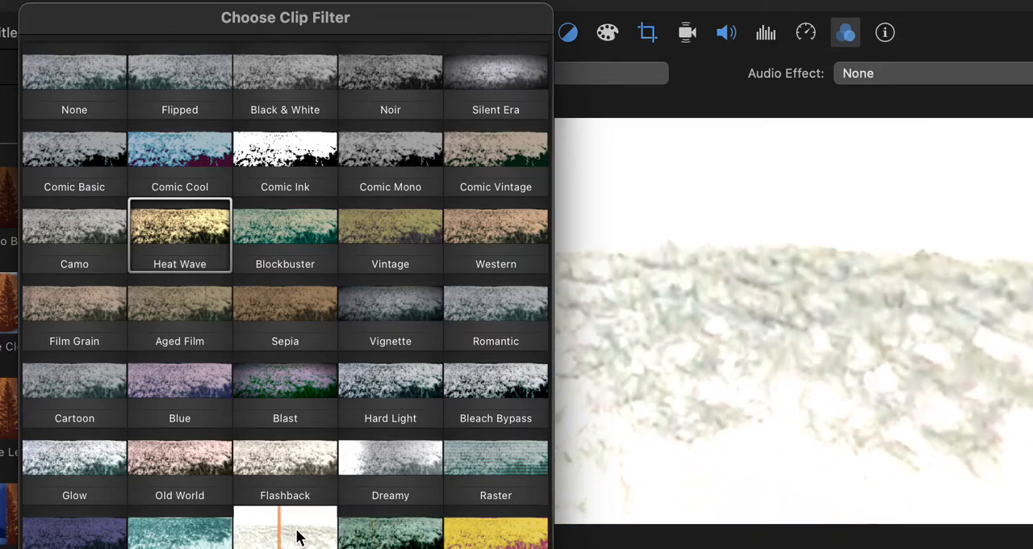
pyautogui.moveTo(179, 530)
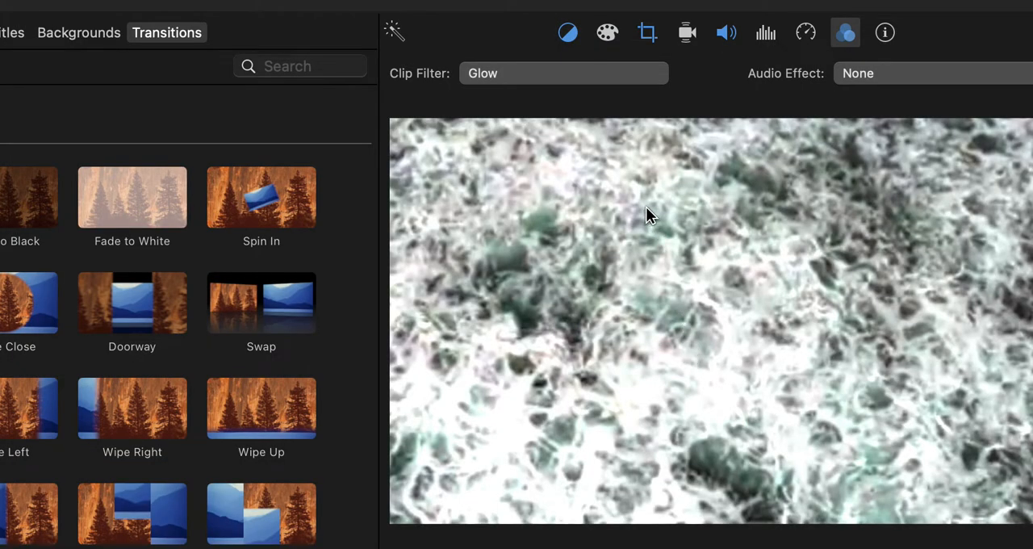
pyautogui.moveTo(442, 42)
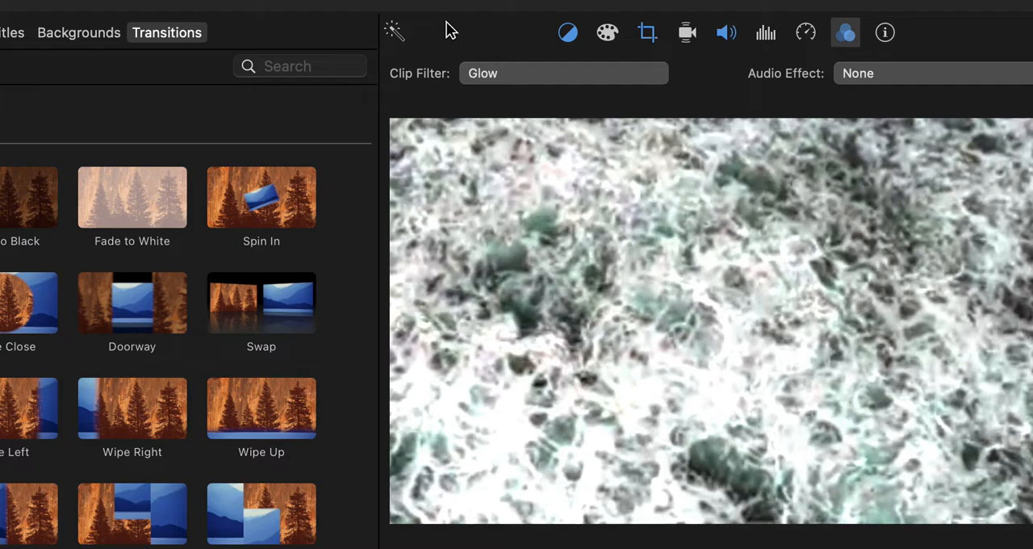
pyautogui.moveTo(460, 56)
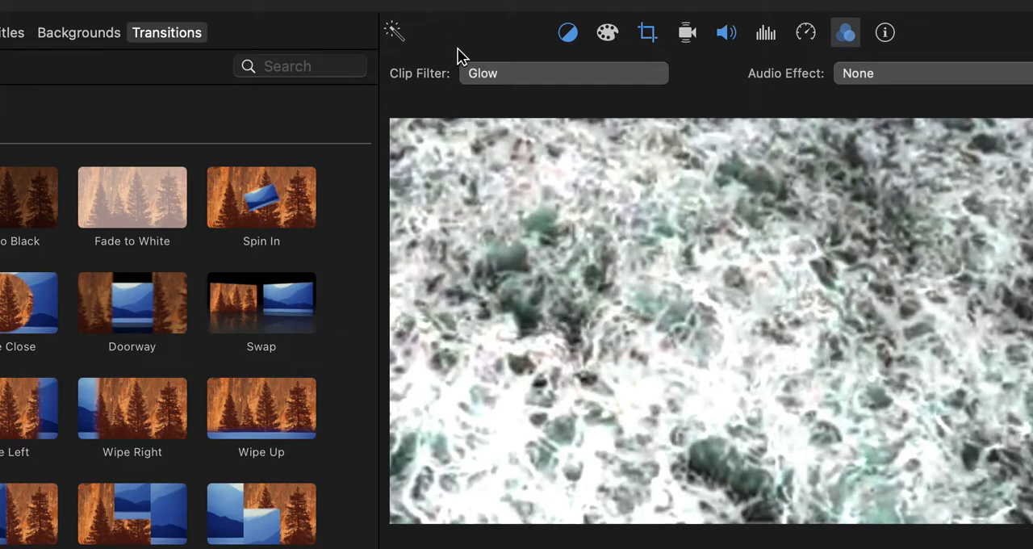
pyautogui.moveTo(494, 203)
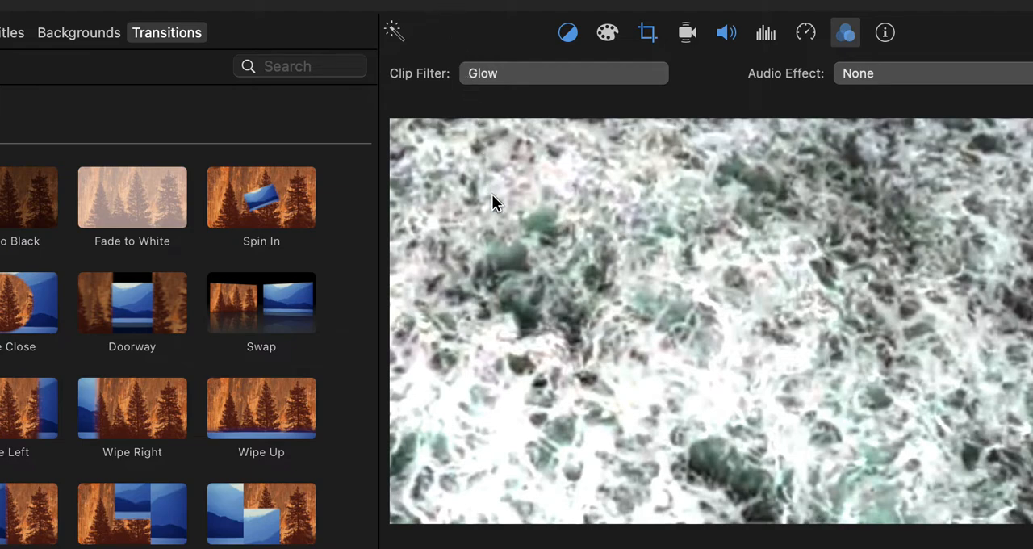
pyautogui.moveTo(342, 45)
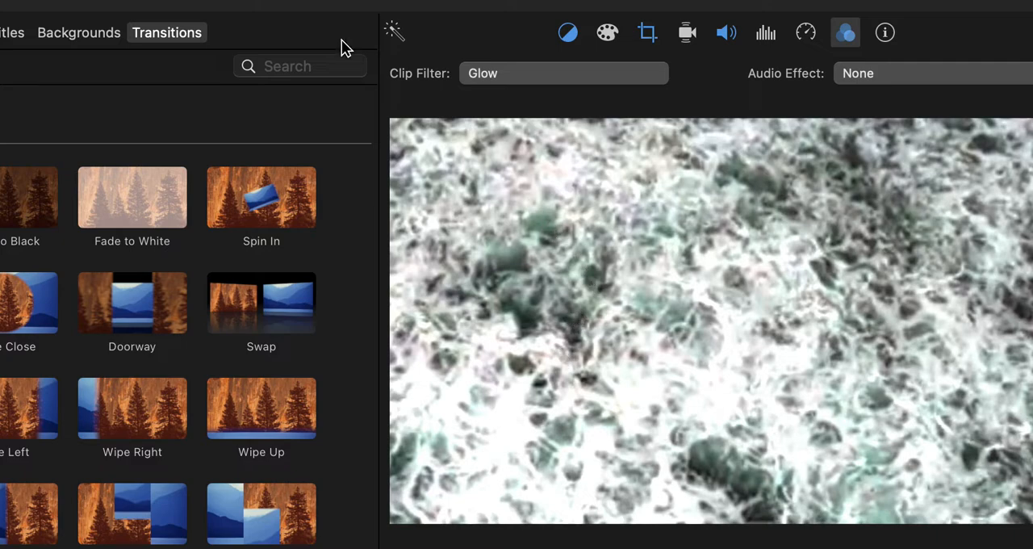
# Step: Choose Share > File to start exporting the movie as a file
pyautogui.click(16, 9)
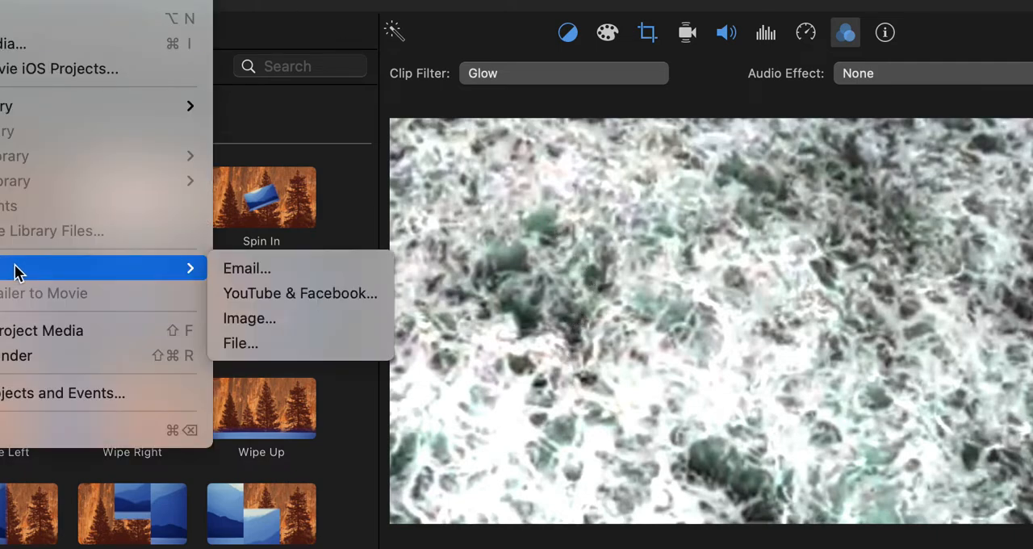
pyautogui.moveTo(258, 342)
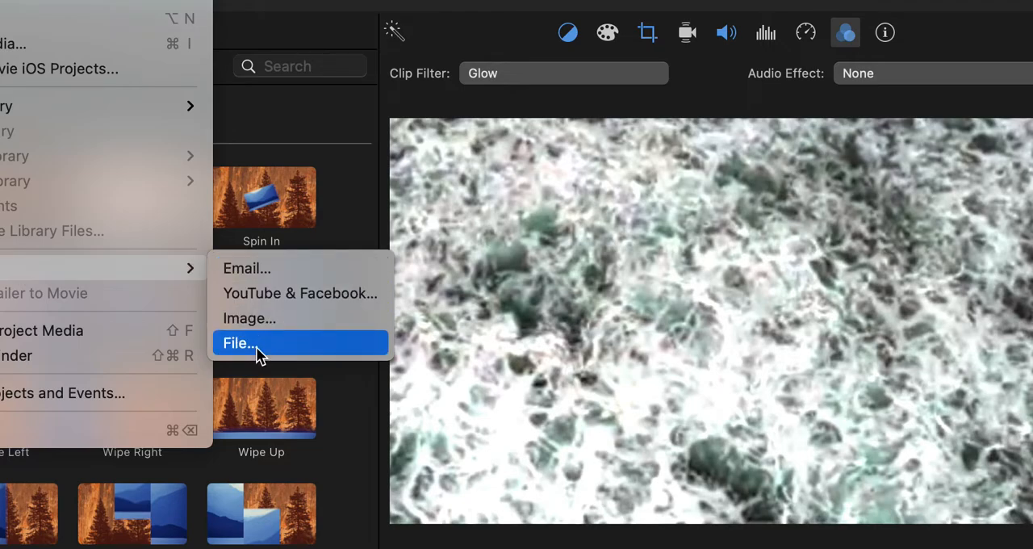
pyautogui.click(239, 342)
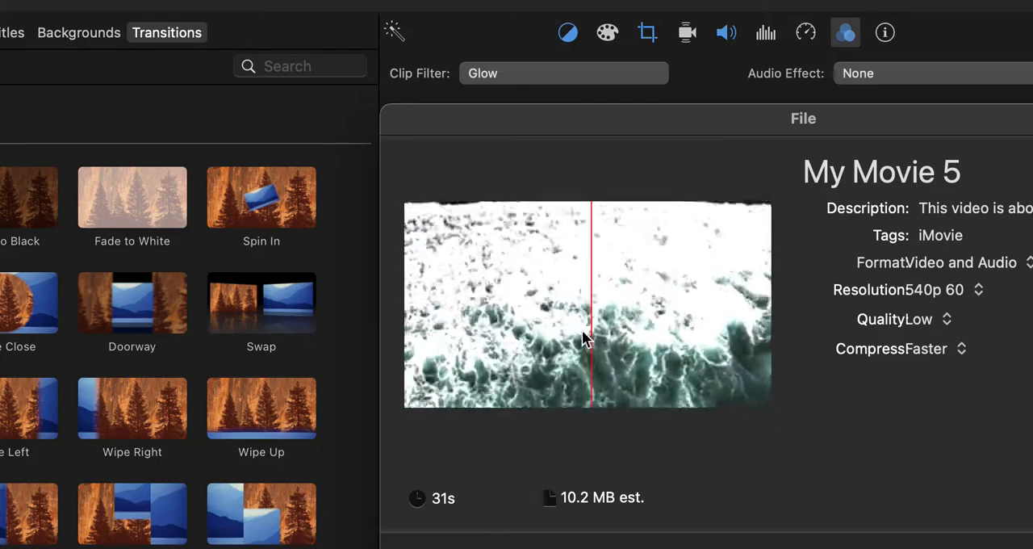
# Step: Keep 540p 60, Low quality and Faster compression and continue to the Save As sheet
pyautogui.click(412, 323)
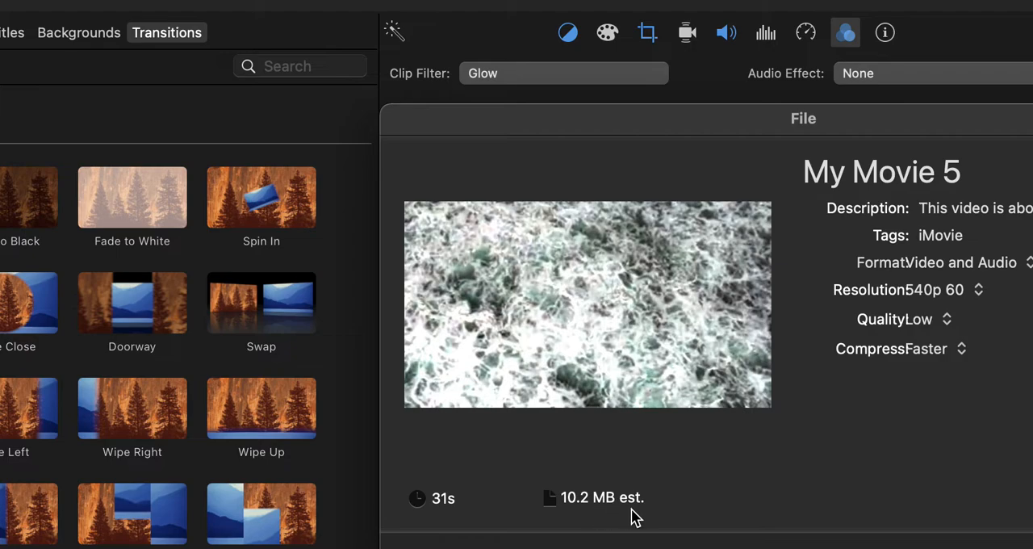
pyautogui.moveTo(645, 520)
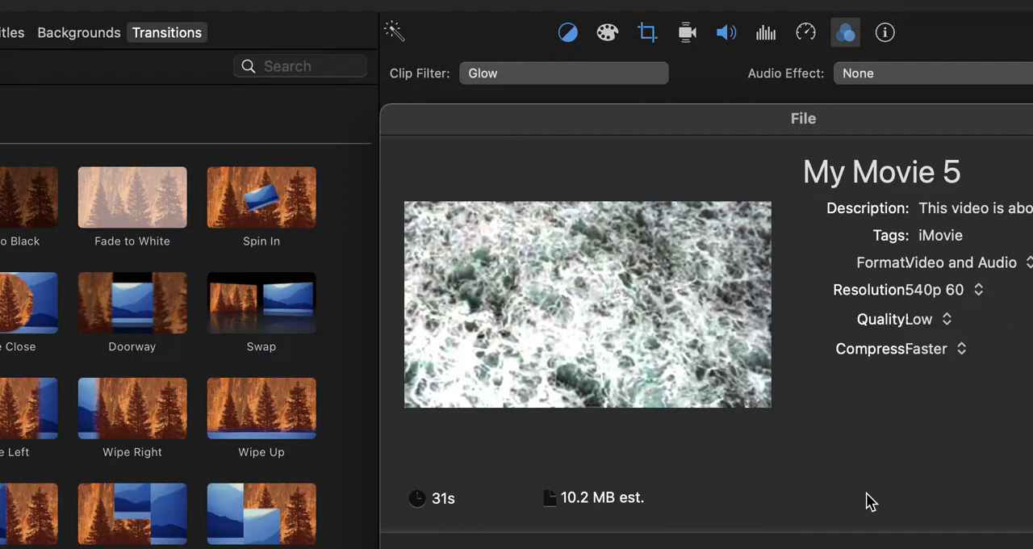
pyautogui.moveTo(847, 497)
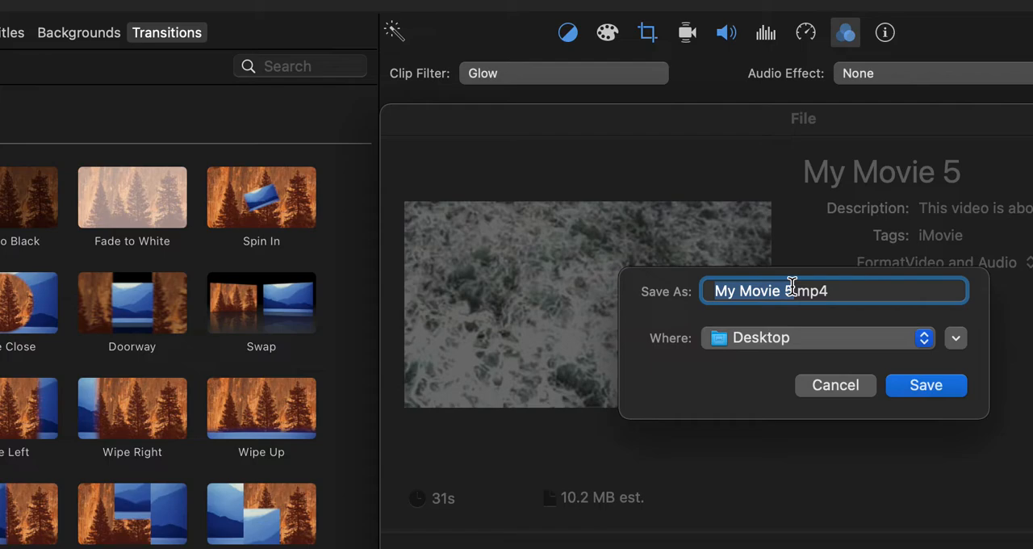
# Step: Name the export OCEAN WAVES.FILTERED.mp4 and save it to the Desktop
pyautogui.write('O.mp4')
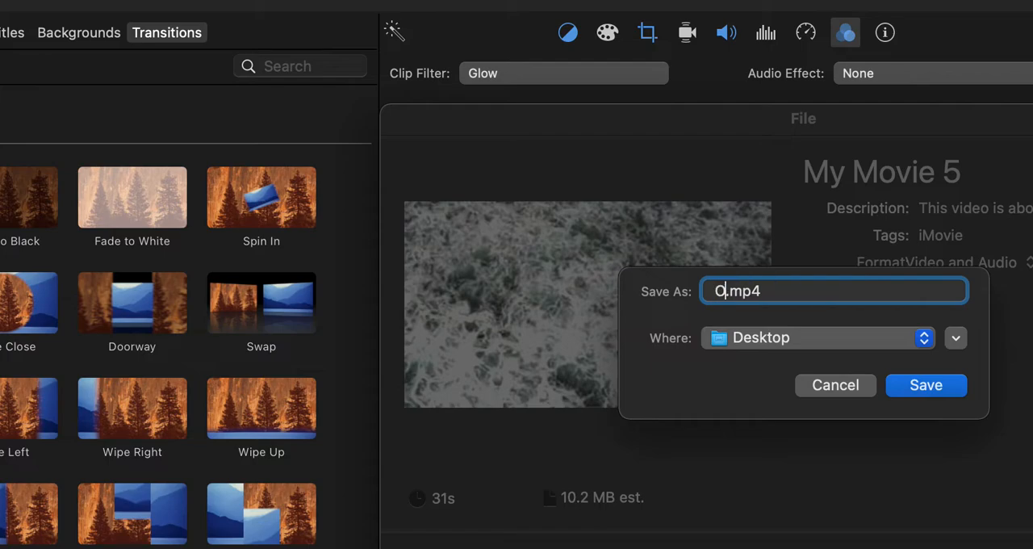
pyautogui.write('CEA')
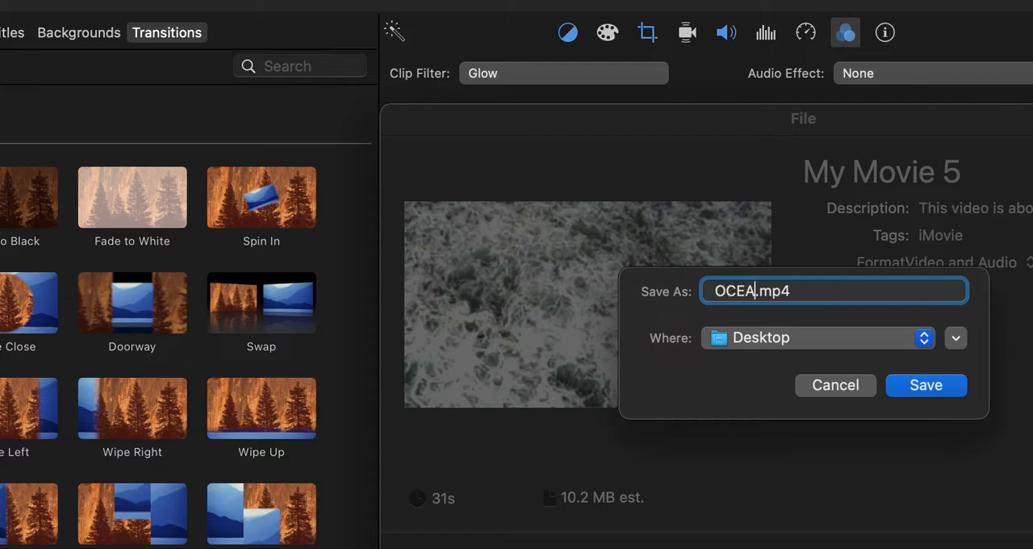
pyautogui.write('N WAVE')
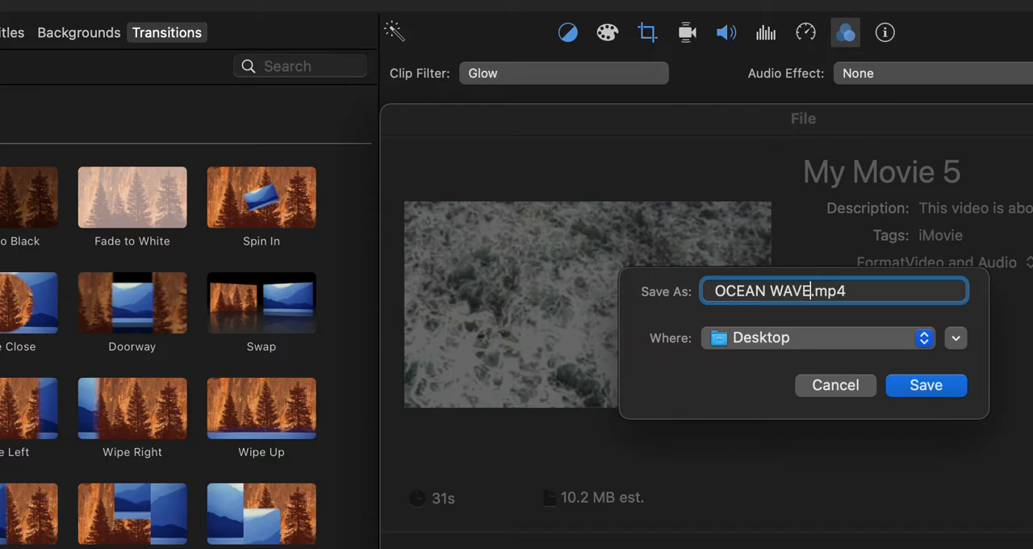
pyautogui.write('S')
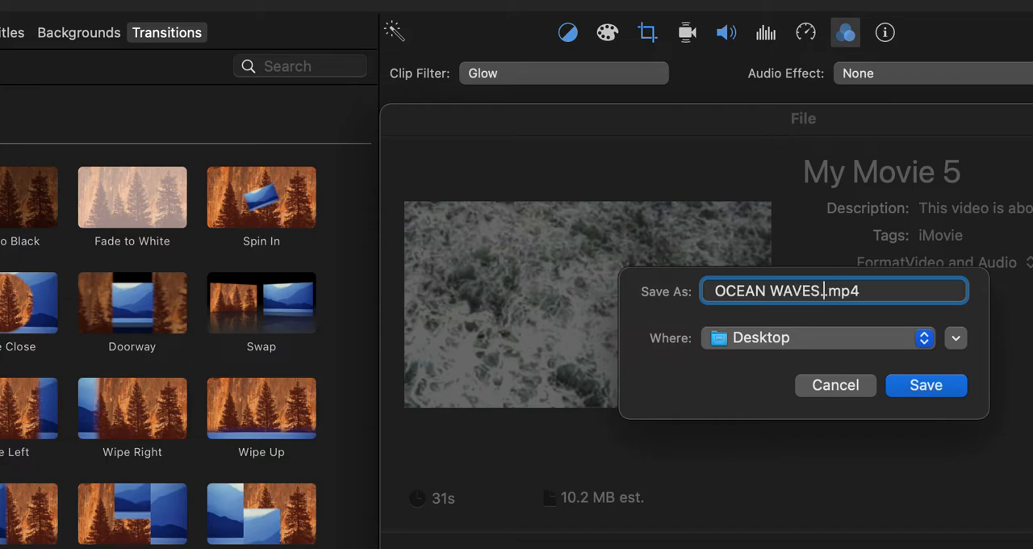
pyautogui.write('.FILTERED.')
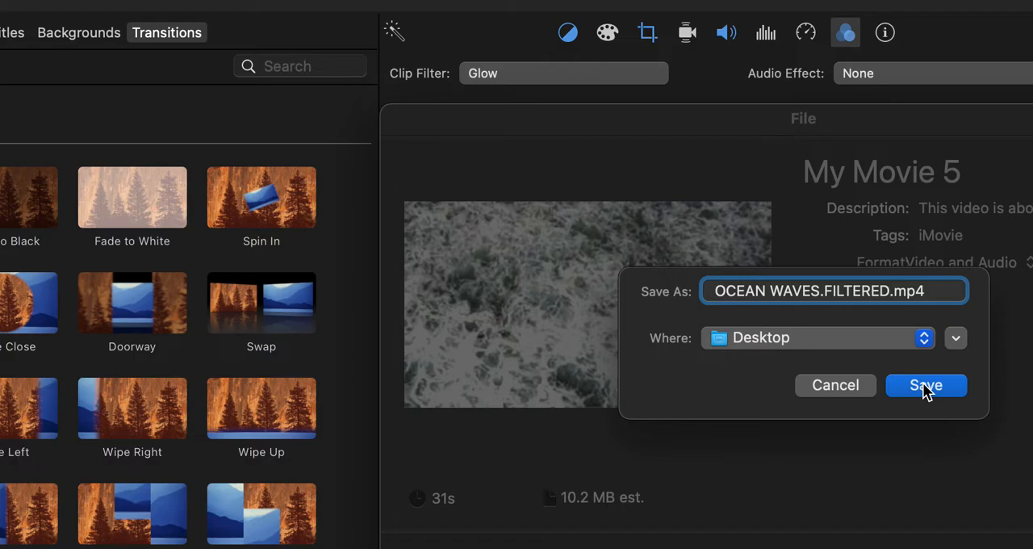
pyautogui.click(926, 384)
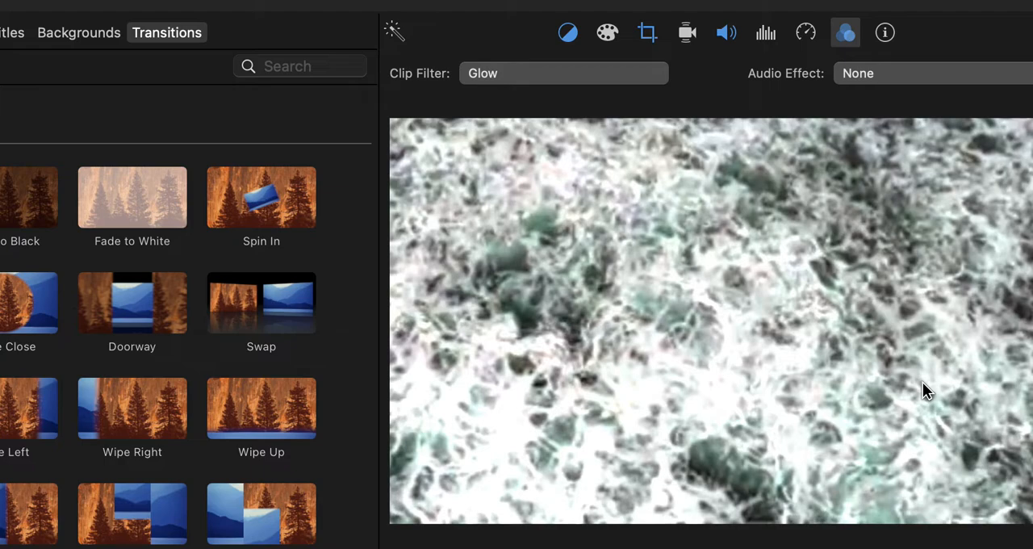
pyautogui.moveTo(794, 134)
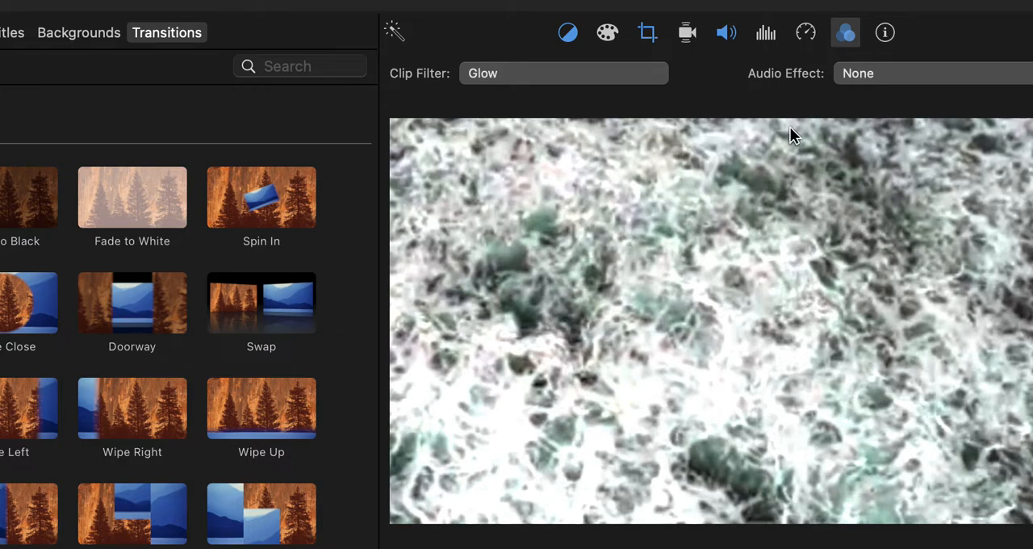